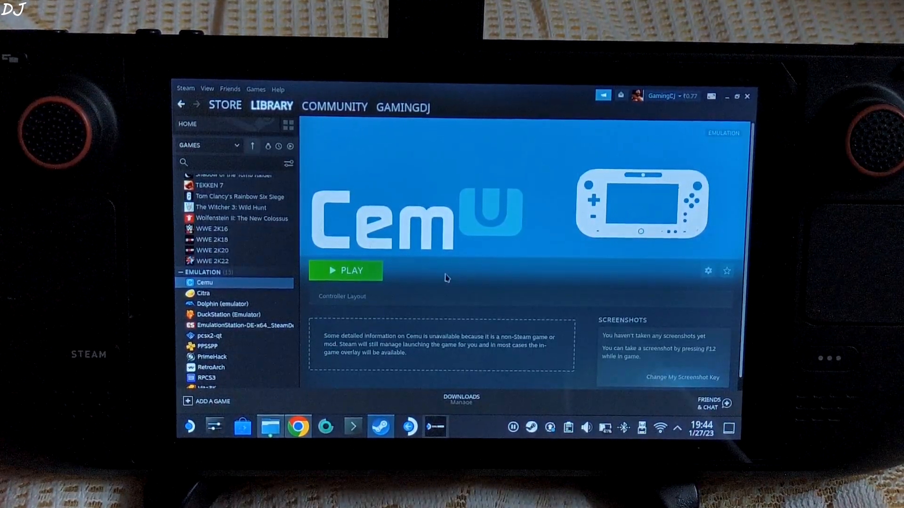
Browse the primary drive to Emulation > roms > wiiu > roms, where the Zelda game folder sits.
click(268, 428)
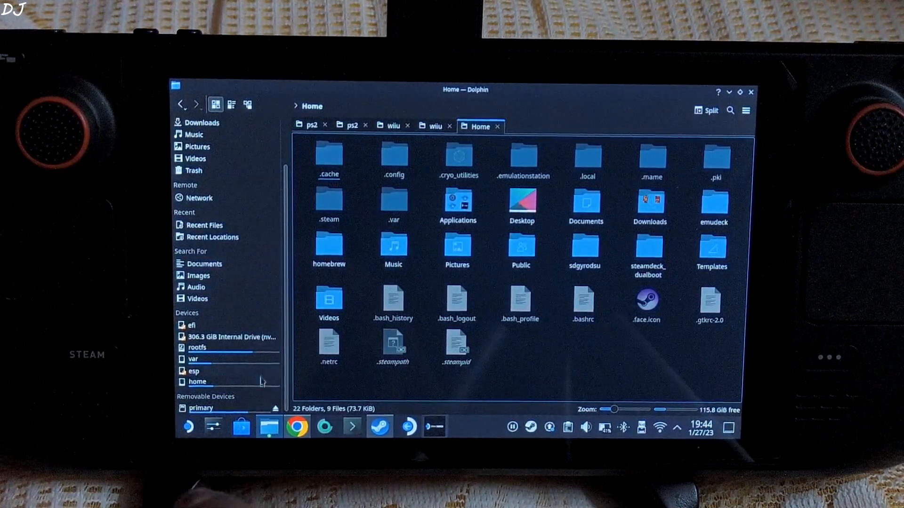
click(201, 408)
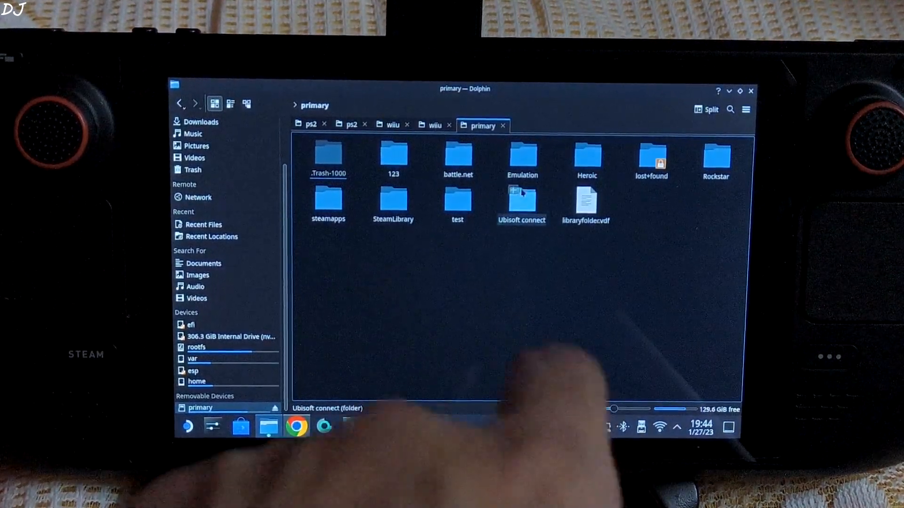
double_click(522, 155)
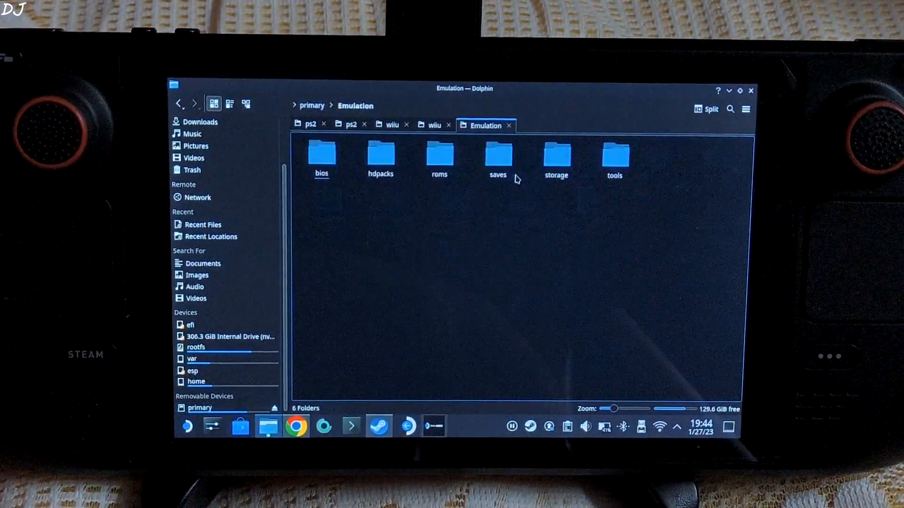
double_click(440, 156)
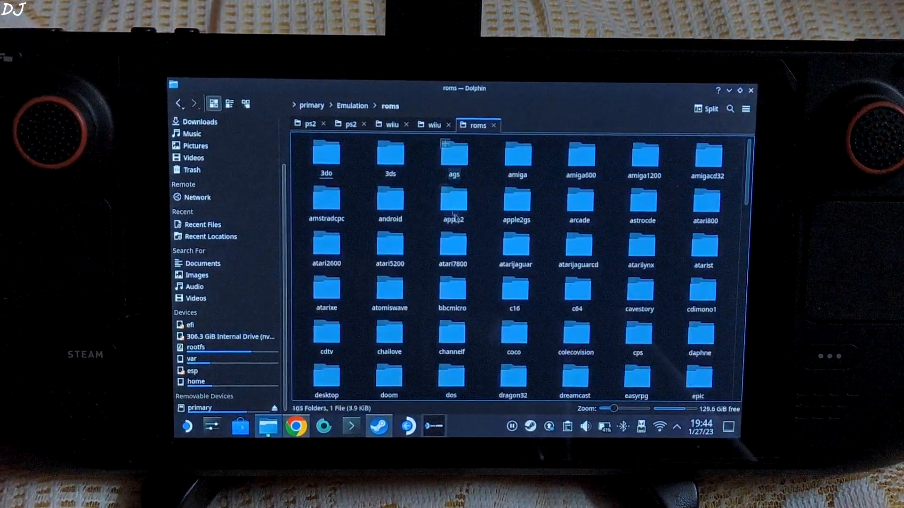
scroll(down, 3)
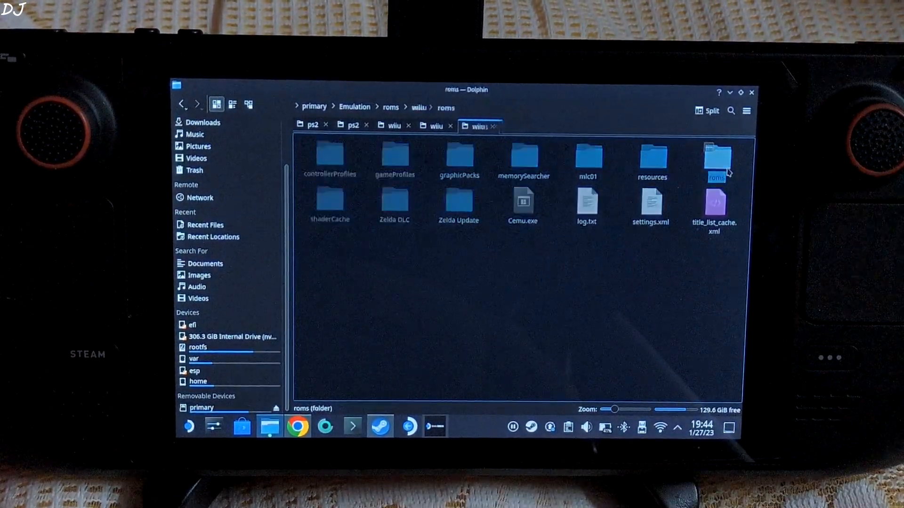
double_click(715, 161)
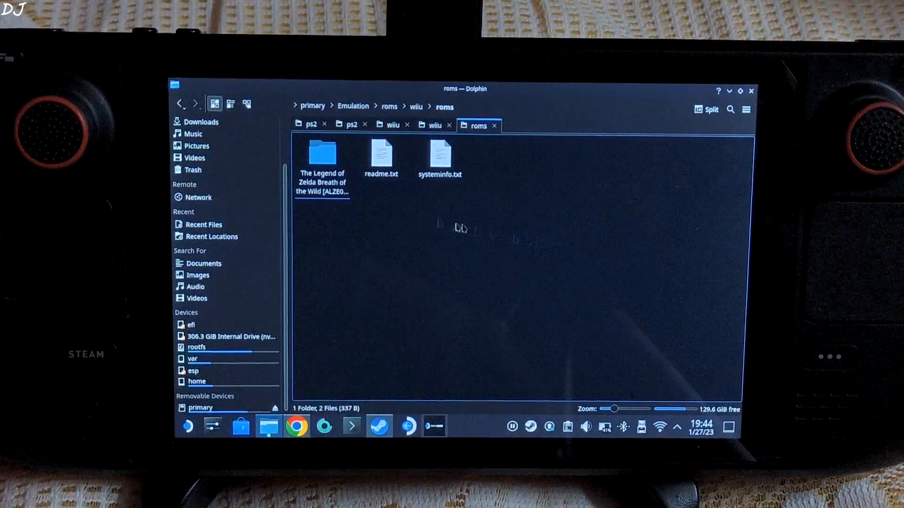
Browse into the Breath of the Wild game folder's meta folder, then return to EmuDeck's Tools & Stuff.
click(322, 158)
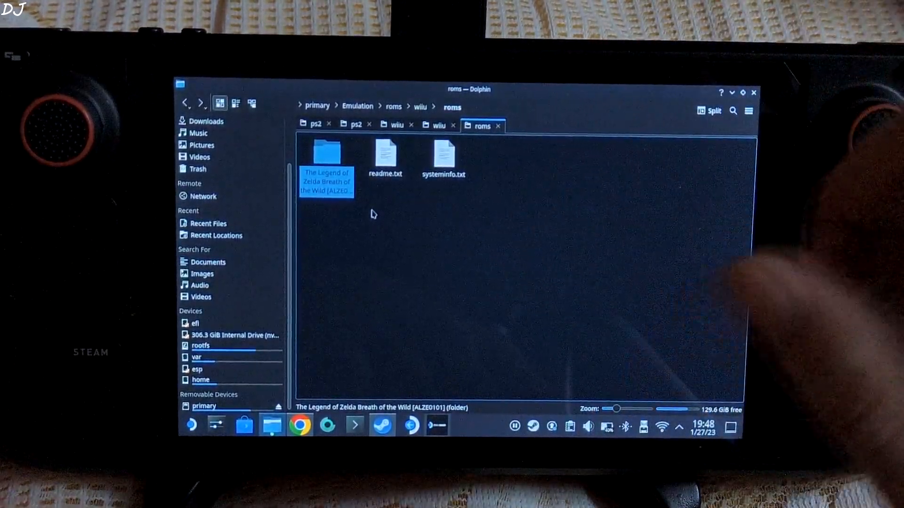
double_click(325, 152)
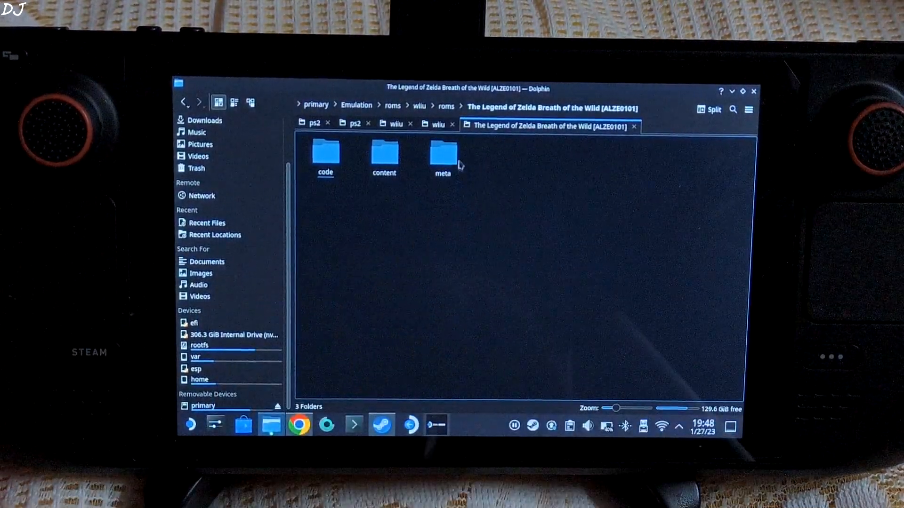
double_click(442, 155)
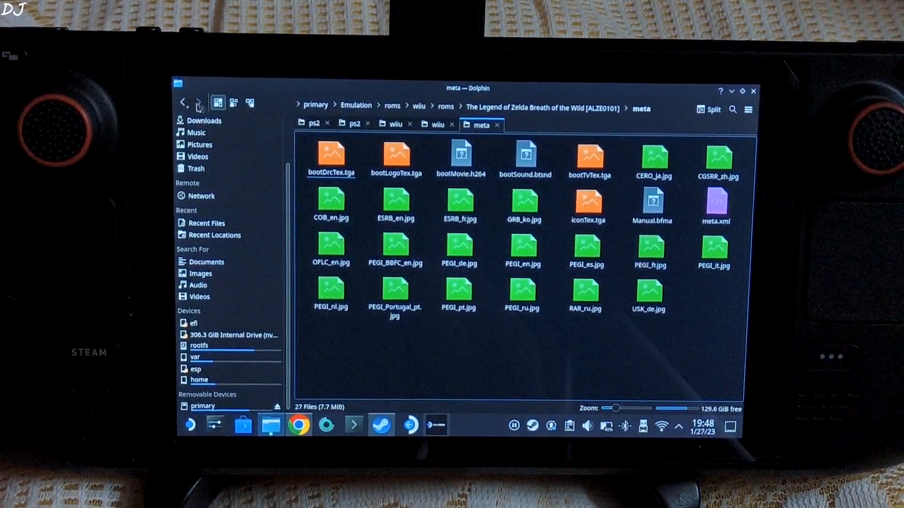
click(183, 101)
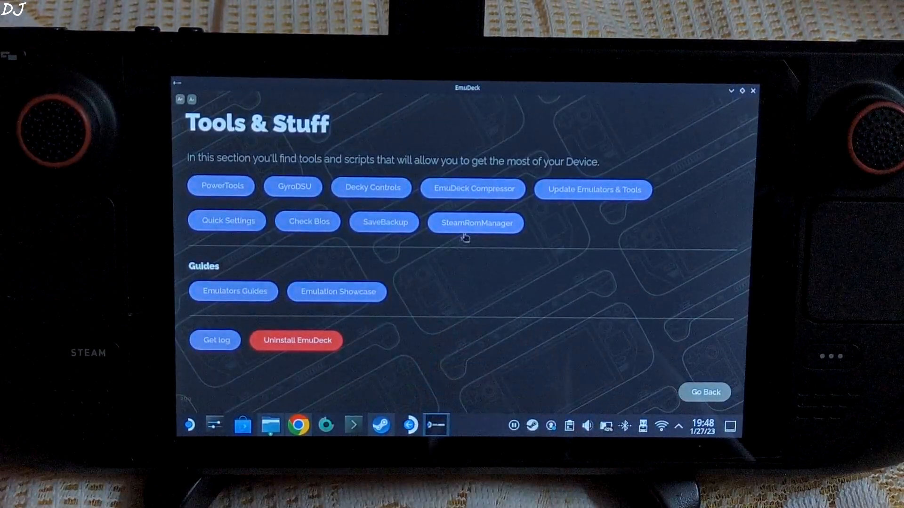
Launch Steam ROM Manager from Tools & Stuff, agreeing to exit Steam first.
click(475, 223)
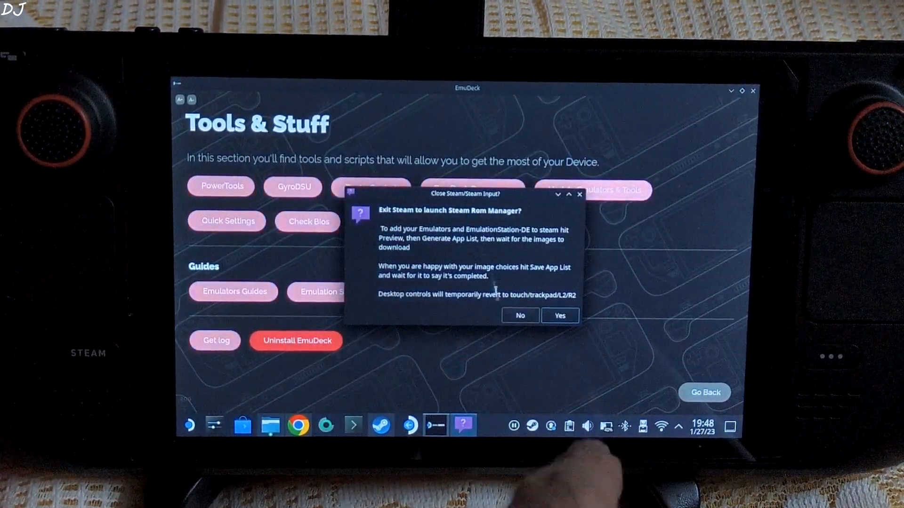
click(558, 316)
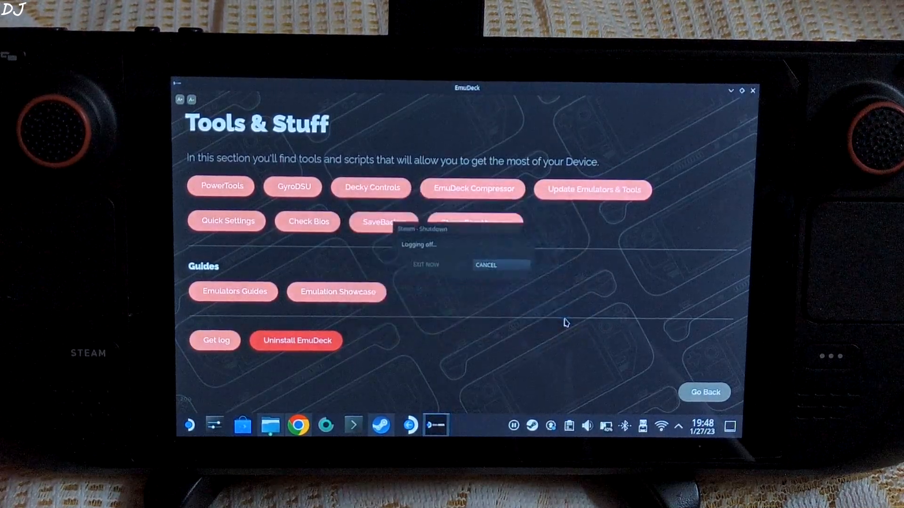
click(486, 265)
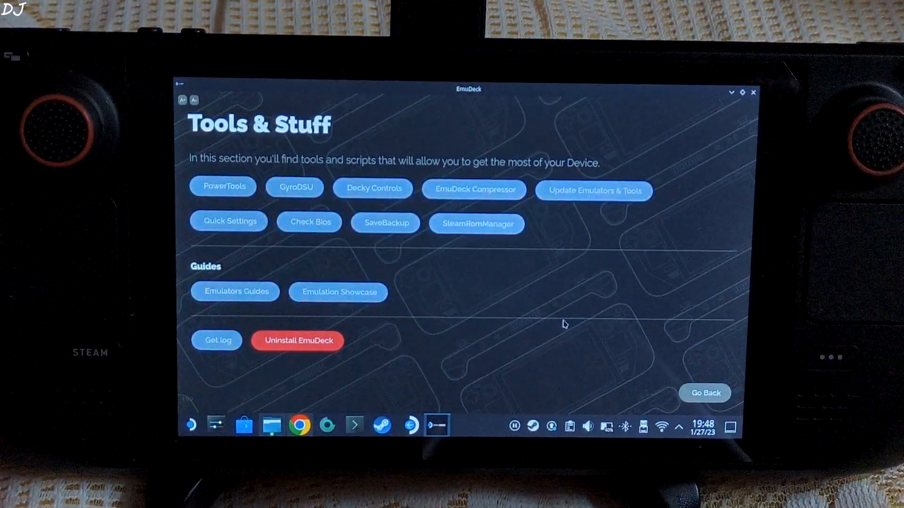
click(477, 225)
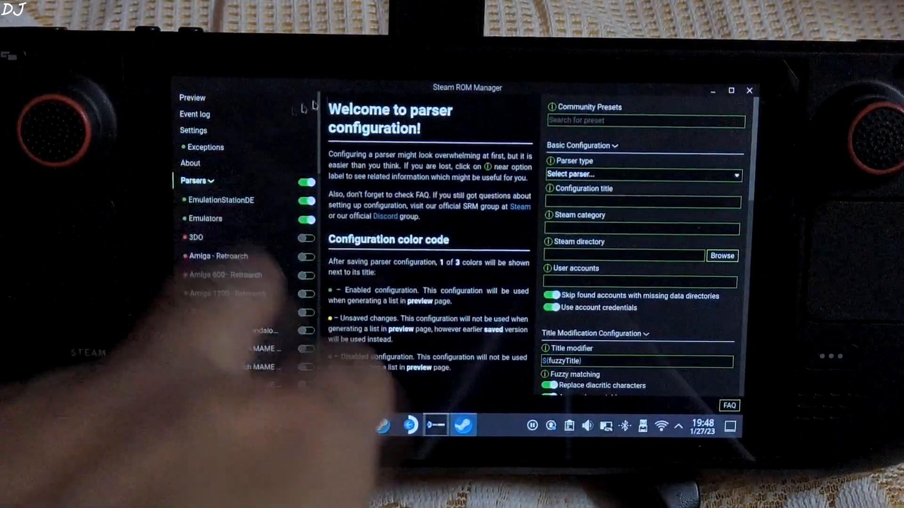
Generate the app list with artwork in Preview and save it into Steam.
click(193, 97)
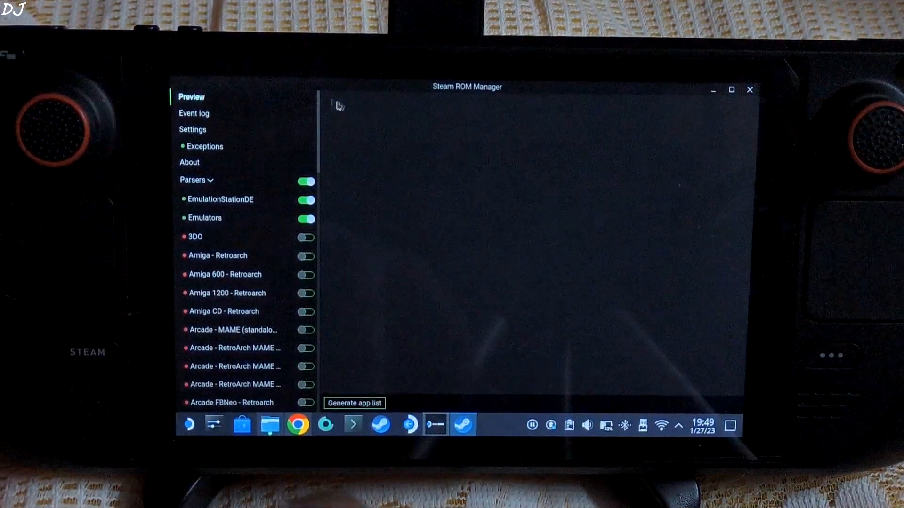
click(355, 403)
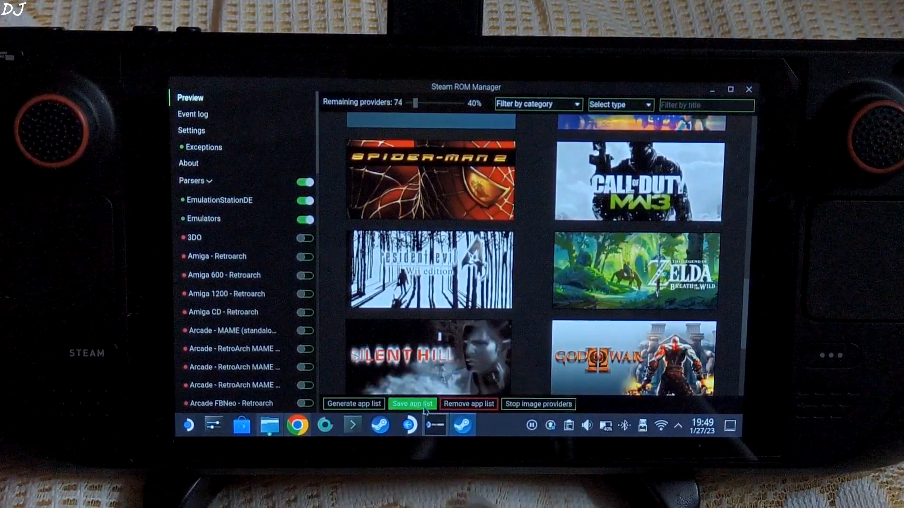
click(412, 404)
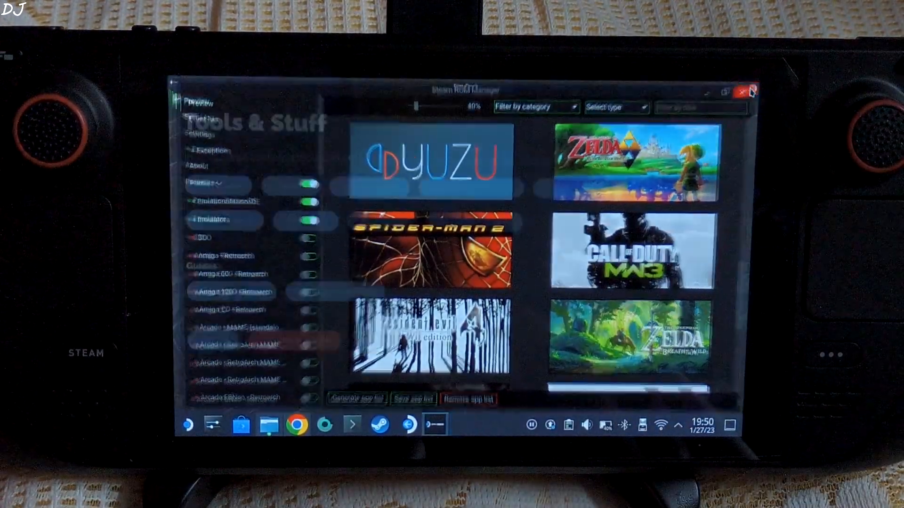
Close Steam ROM Manager and restart Steam from its desktop shortcut.
click(750, 92)
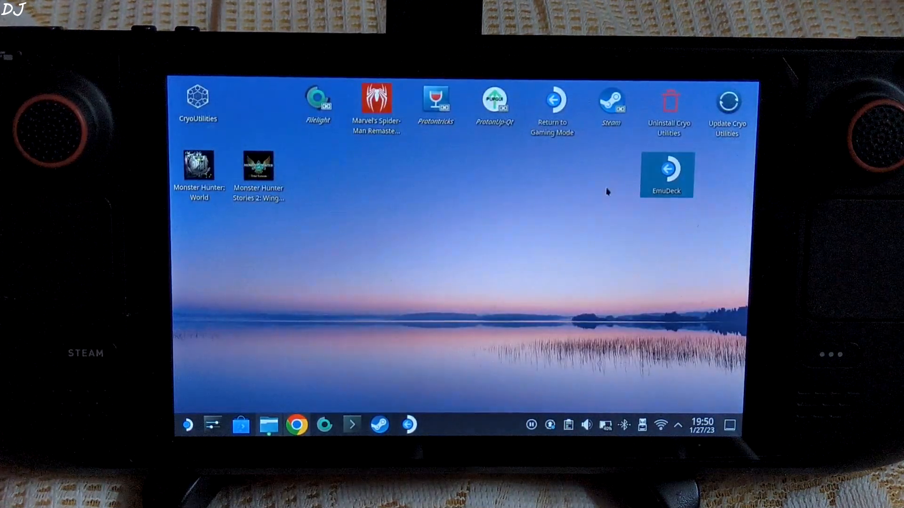
click(611, 103)
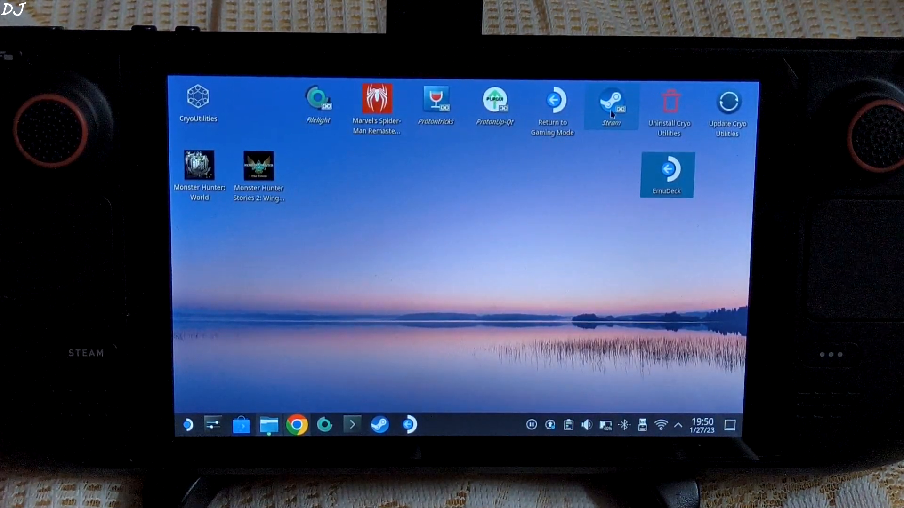
double_click(611, 101)
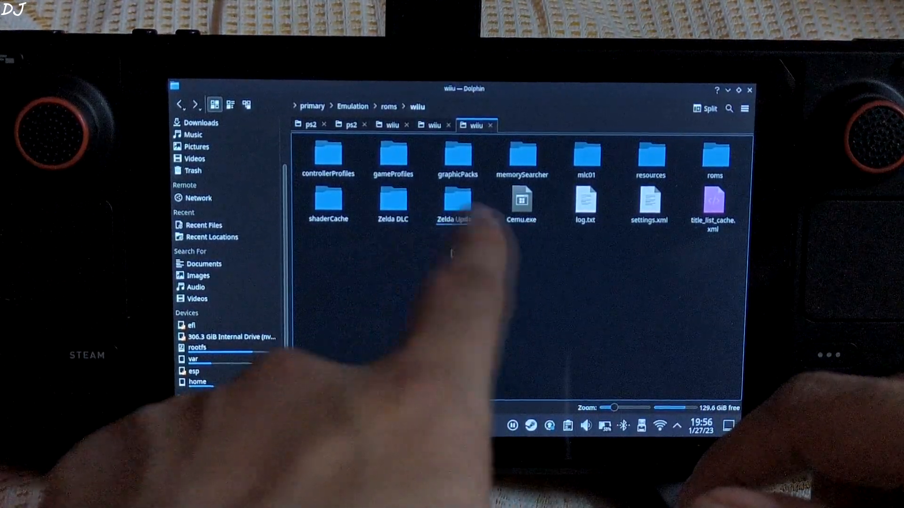
Browse the Zelda Update v208 folder and the Zelda DLC (USA) meta folder, then go back.
click(456, 204)
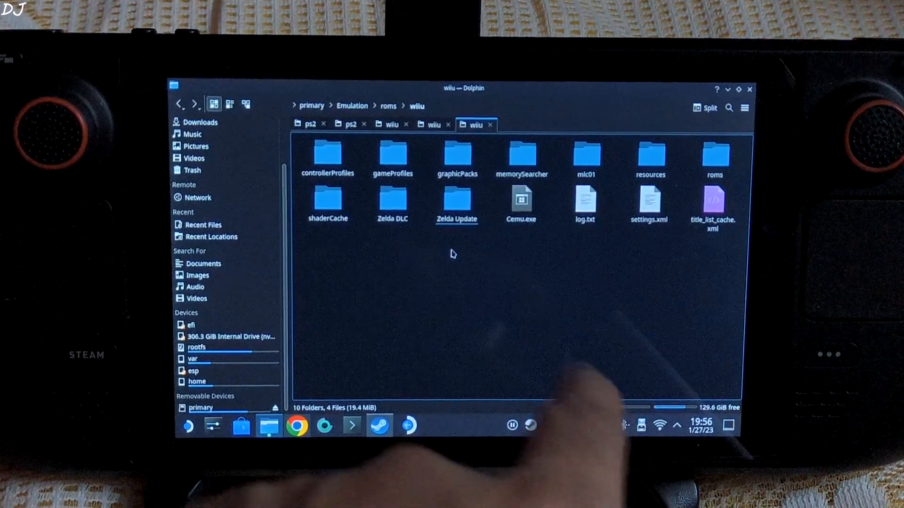
double_click(456, 198)
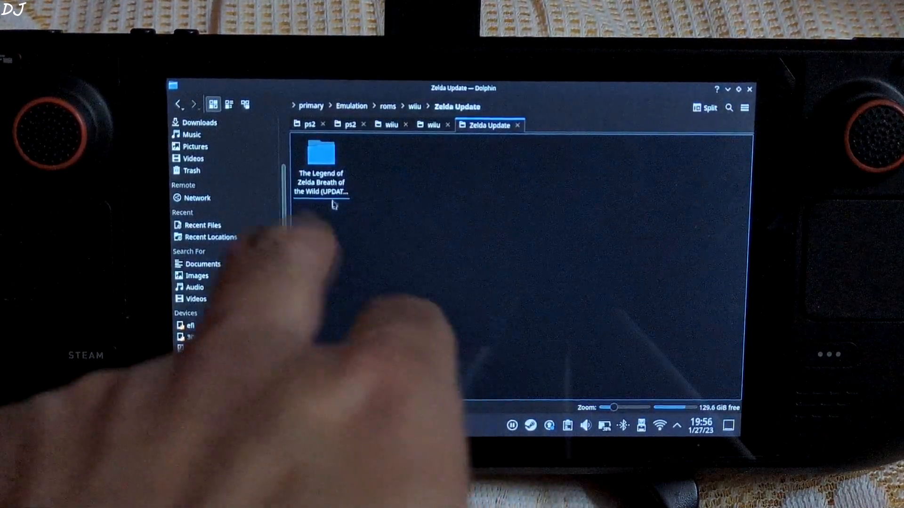
double_click(320, 153)
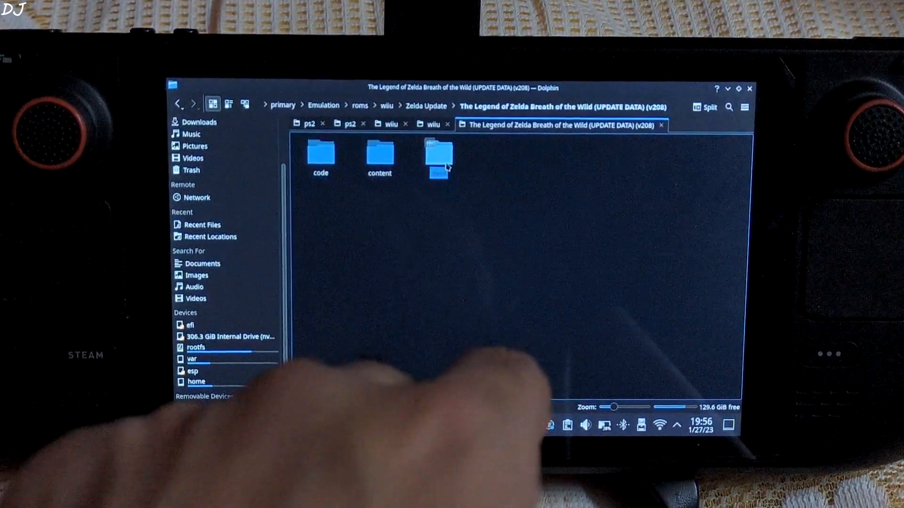
double_click(438, 152)
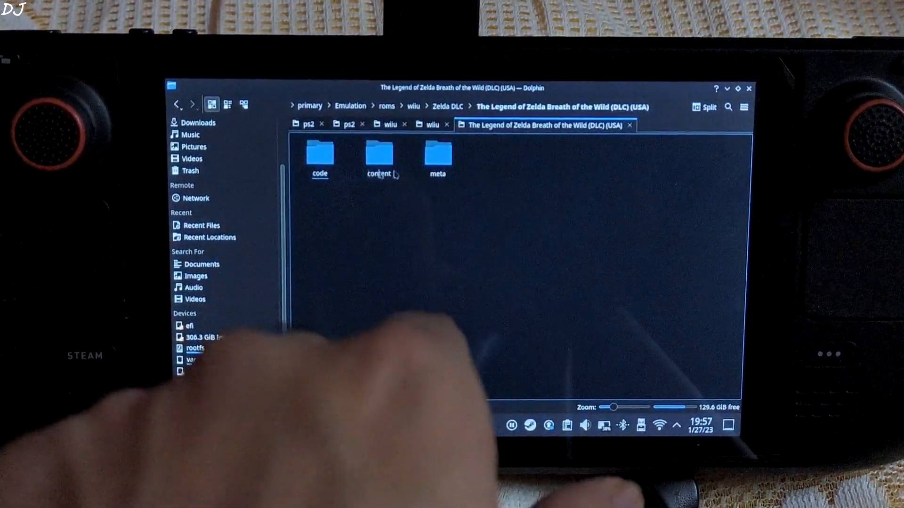
double_click(438, 157)
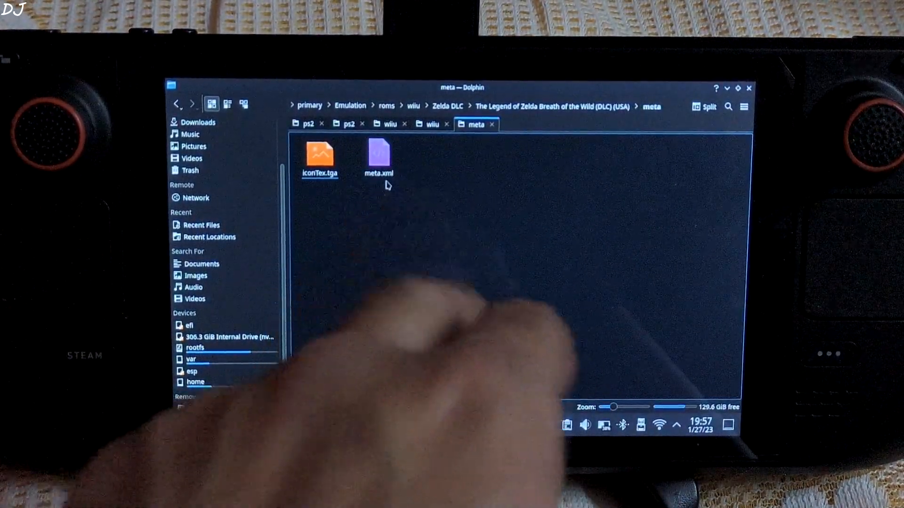
click(177, 105)
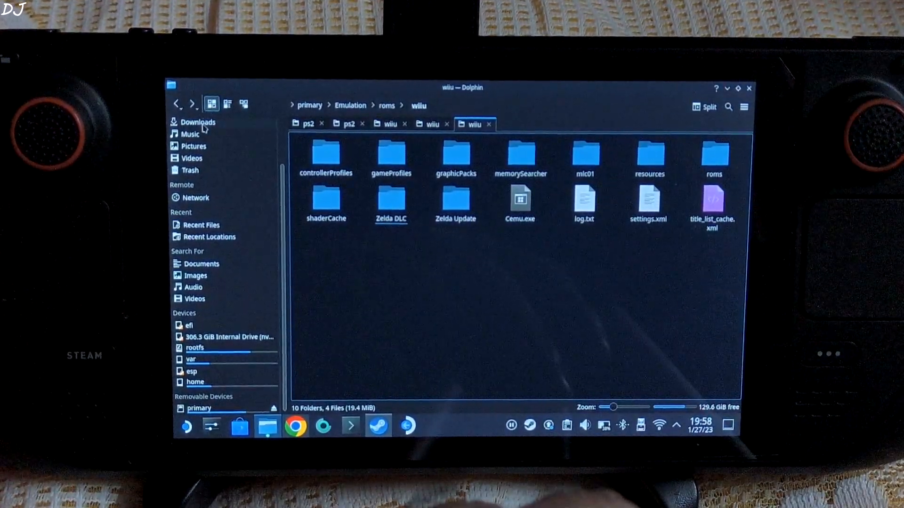
click(201, 122)
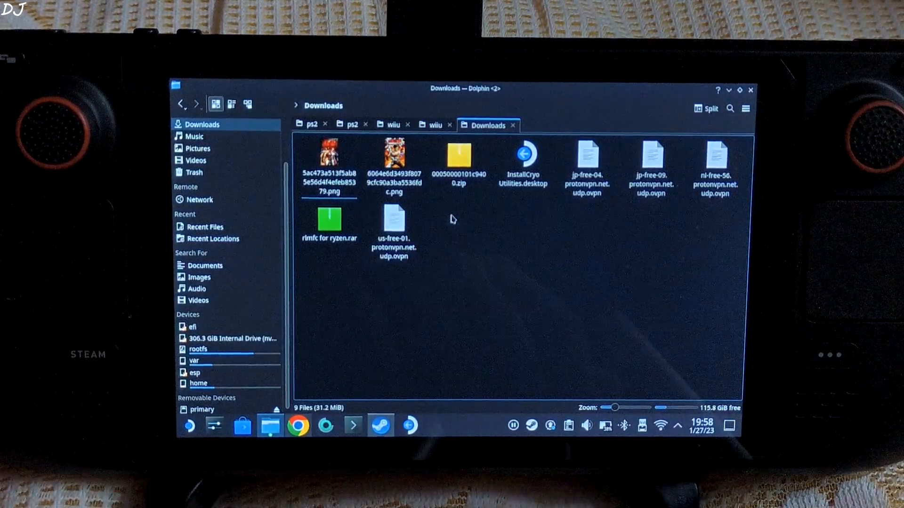
click(458, 159)
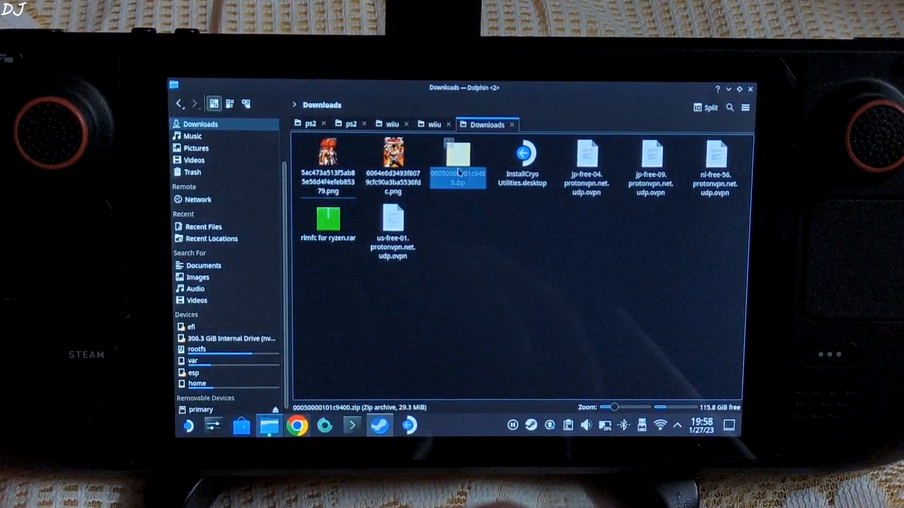
double_click(458, 155)
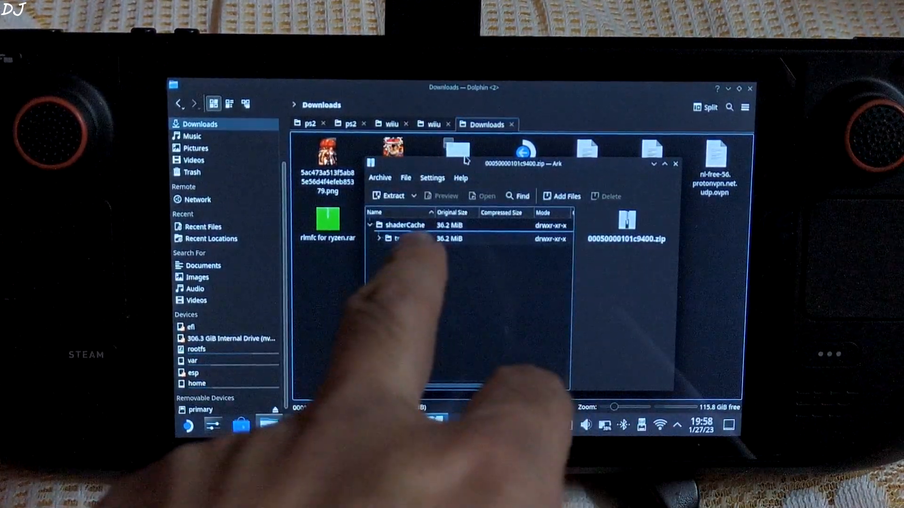
click(404, 225)
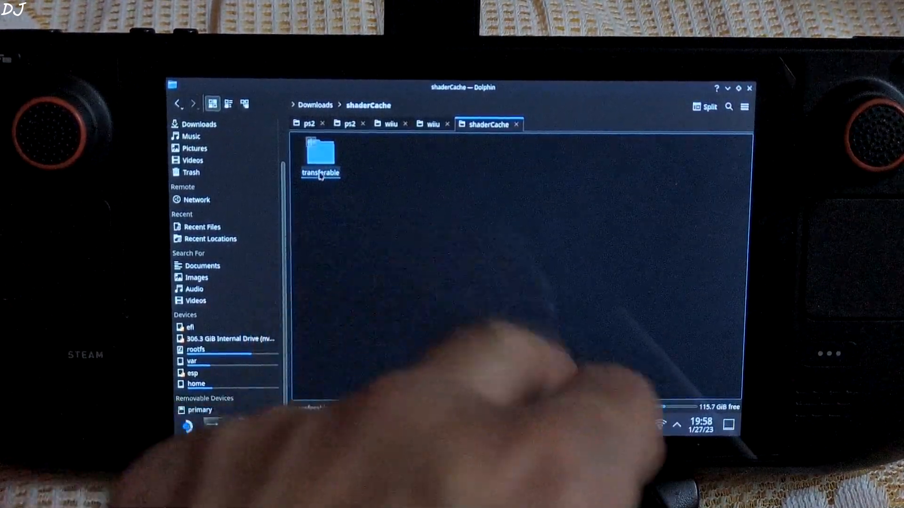
right_click(320, 155)
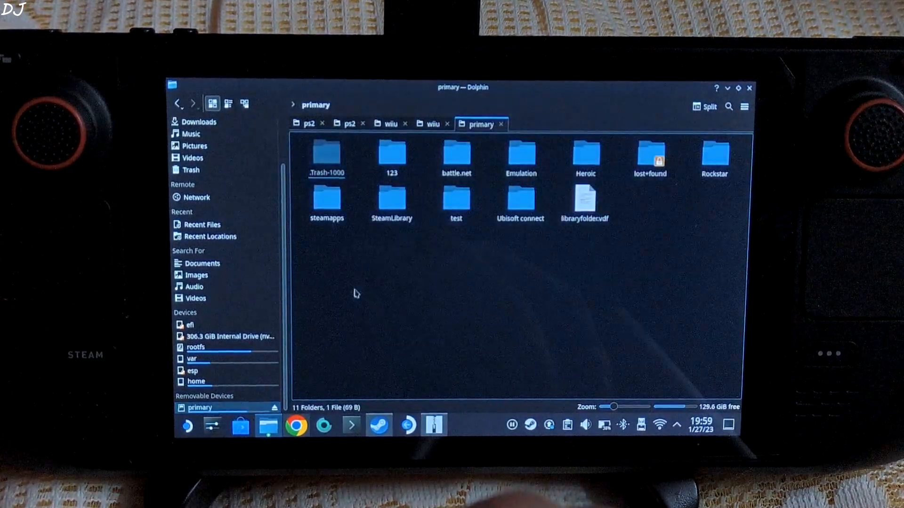
Paste the transferable folder into primary/Emulation/roms/wiiu/shaderCache, writing into the existing folder.
double_click(520, 155)
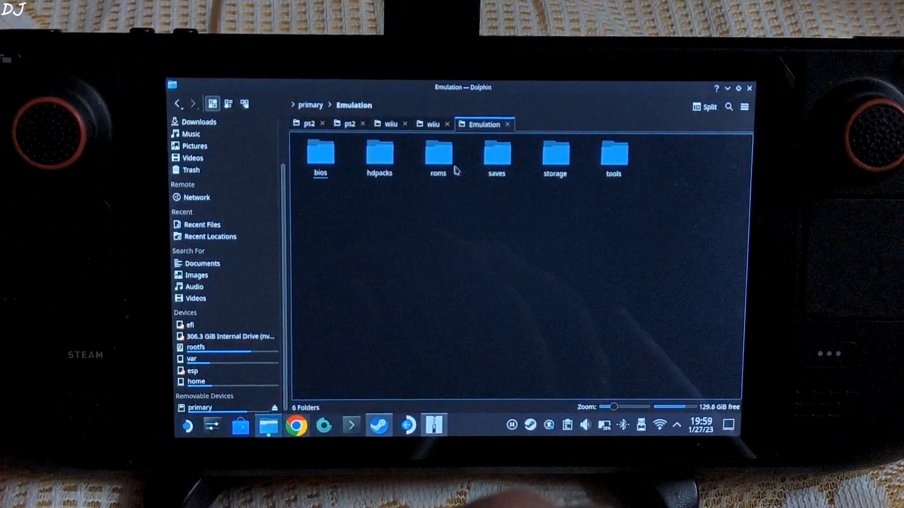
double_click(437, 154)
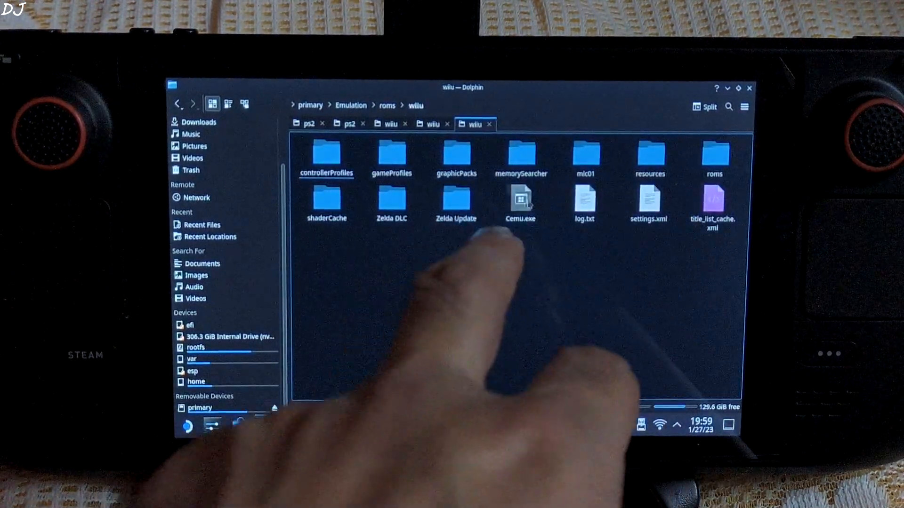
click(326, 199)
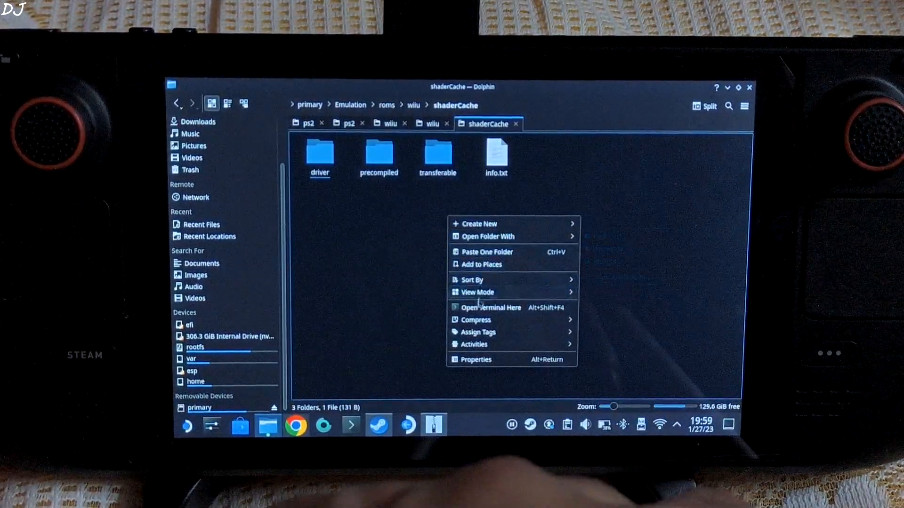
click(487, 252)
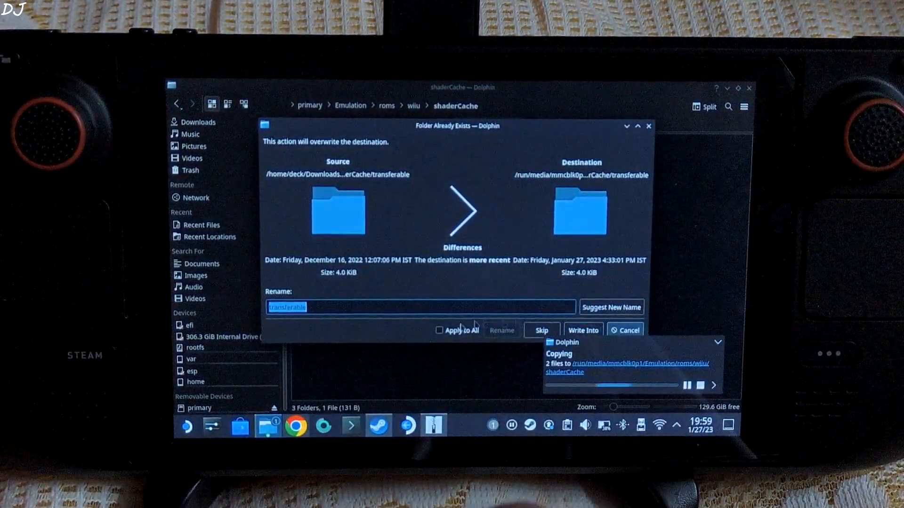
click(541, 329)
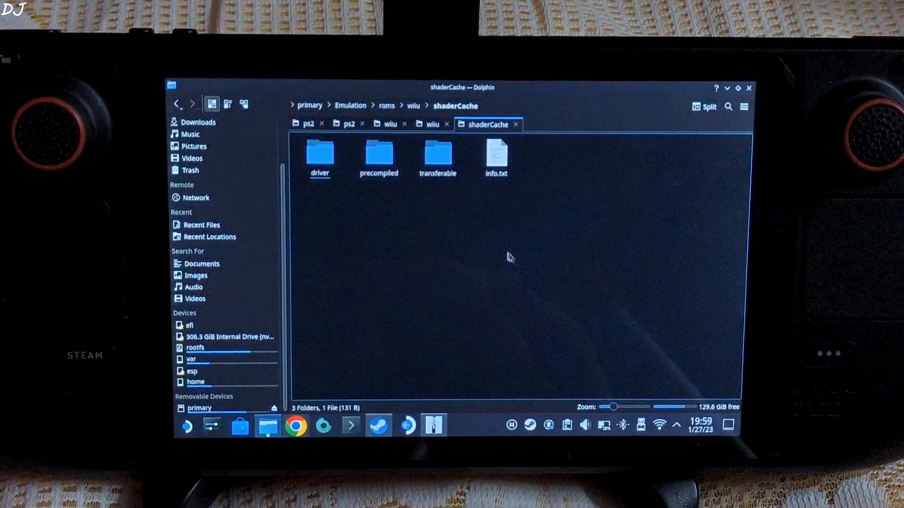
Inside transferable, view the vkpipeline file's Properties.
double_click(437, 152)
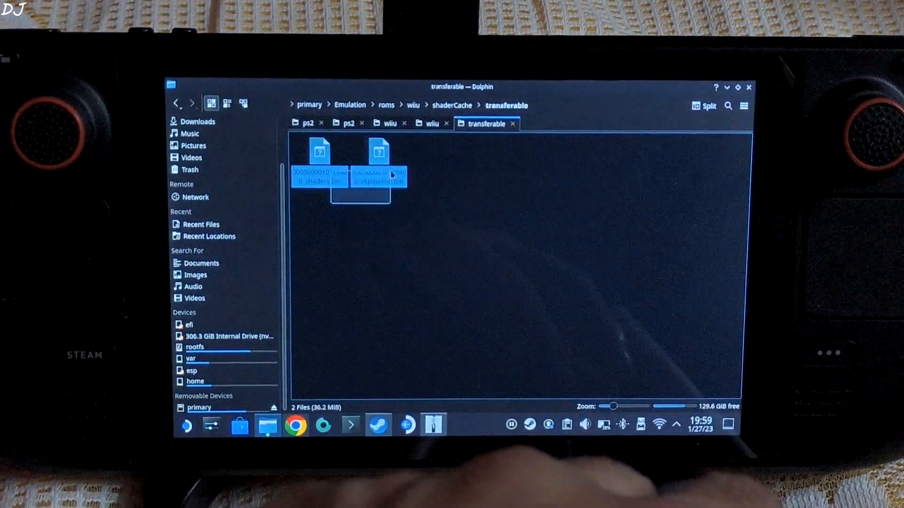
right_click(380, 179)
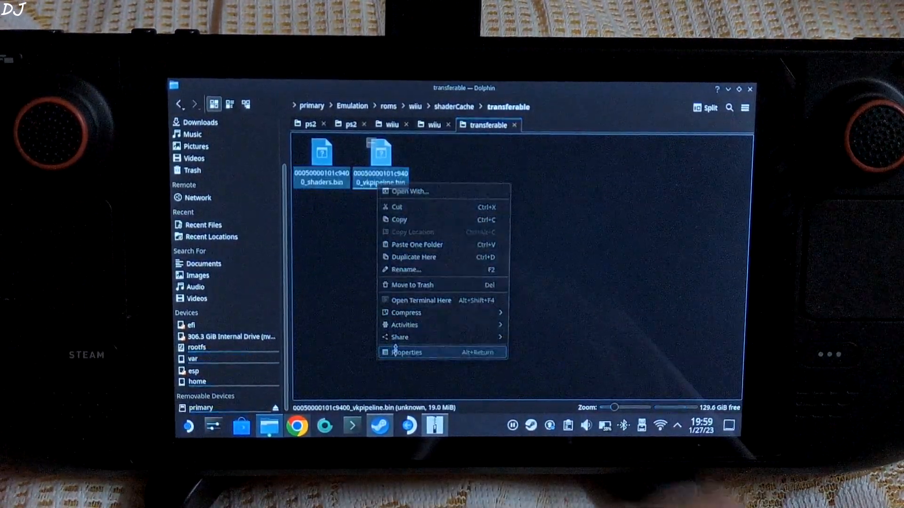
click(407, 352)
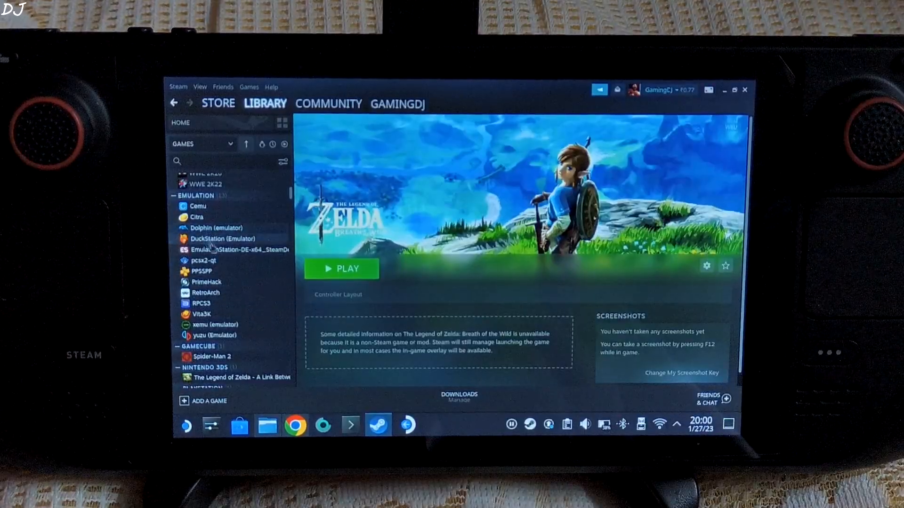
Select Cemu under Emulation in the Steam library and hit PLAY.
click(197, 206)
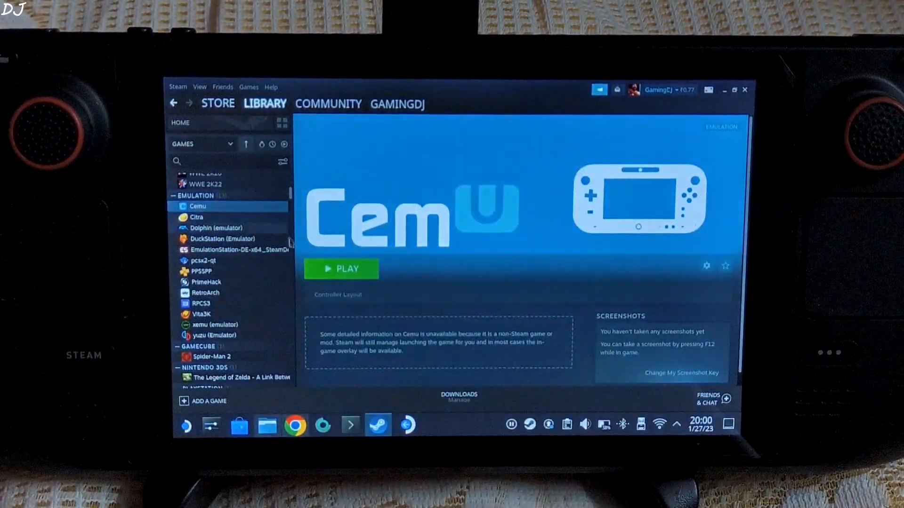
click(341, 268)
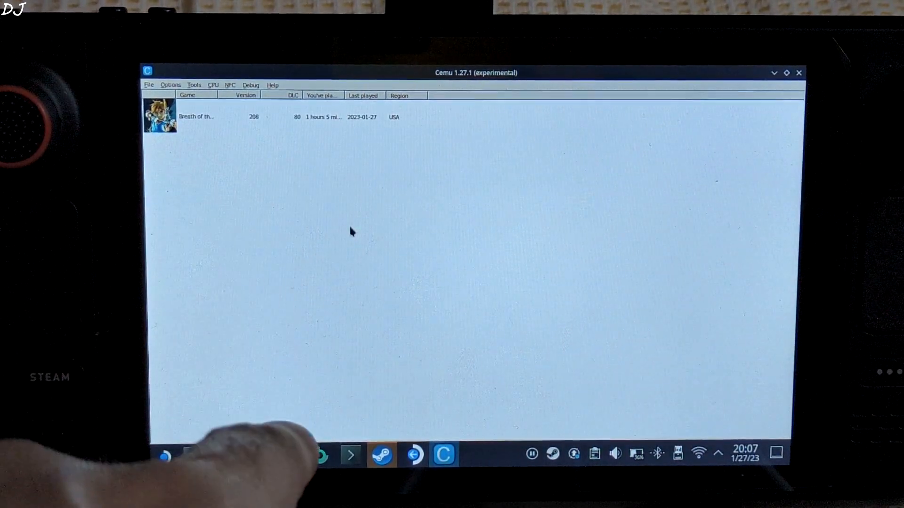
Start Cemu's install game update/DLC and browse to E:/Emulation in the picker.
click(148, 85)
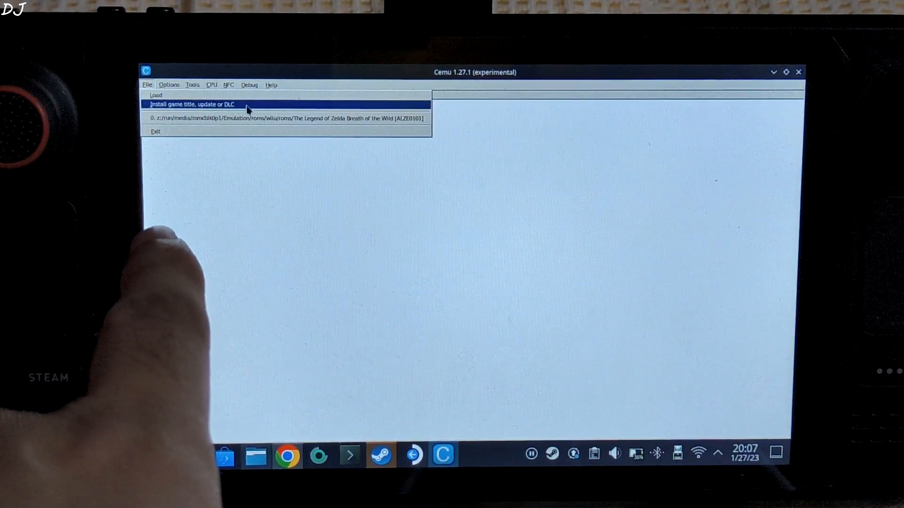
click(190, 105)
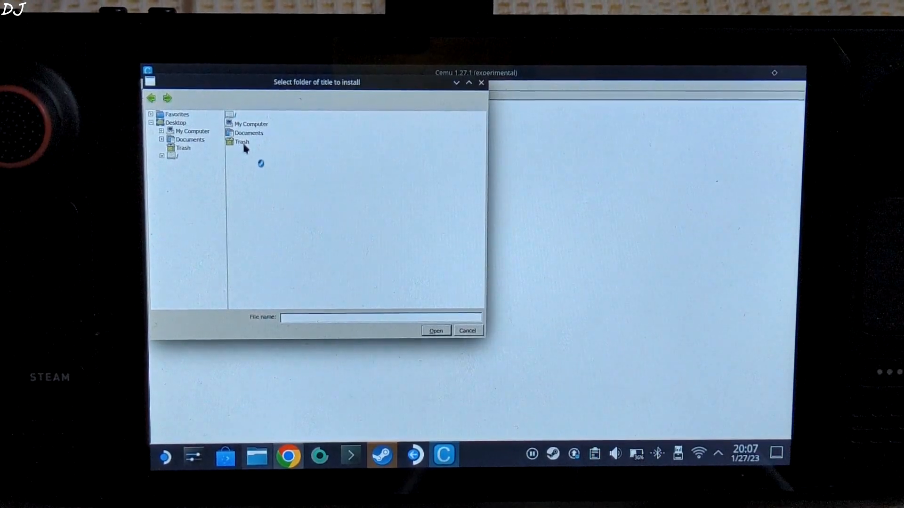
click(162, 131)
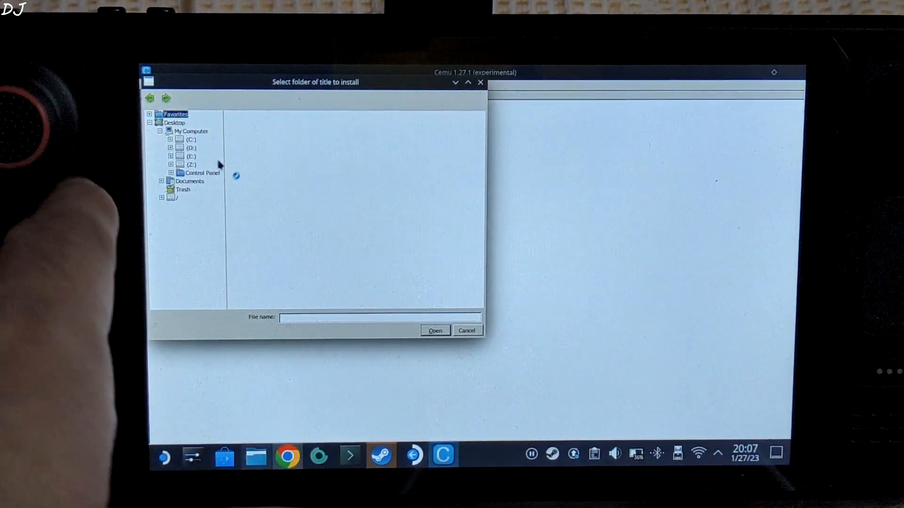
click(170, 156)
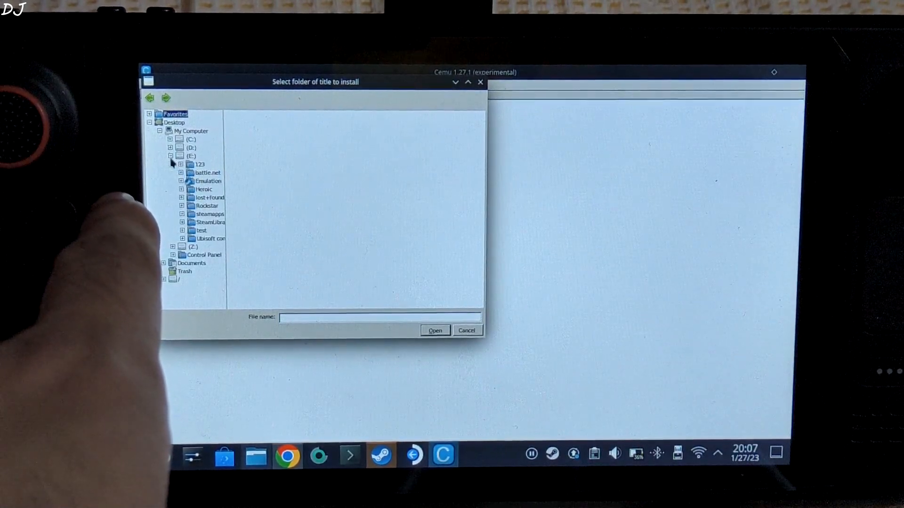
click(209, 181)
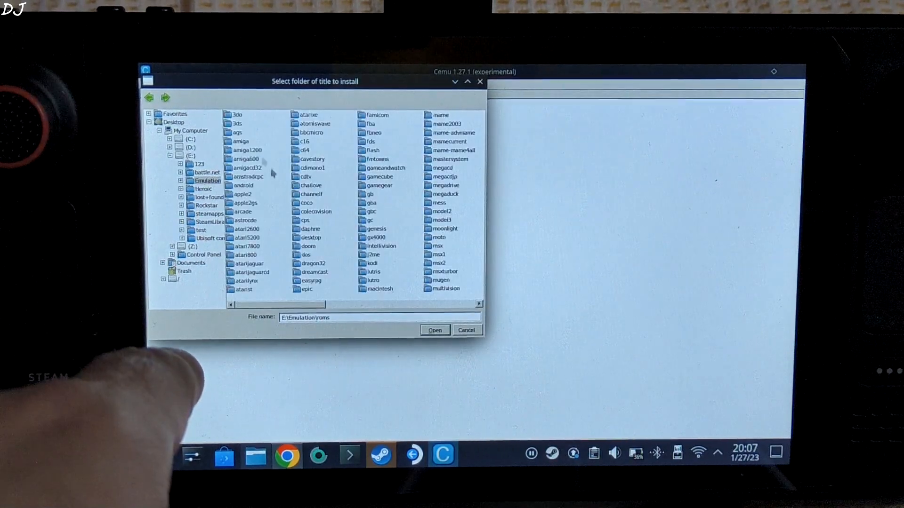
scroll(right, 3)
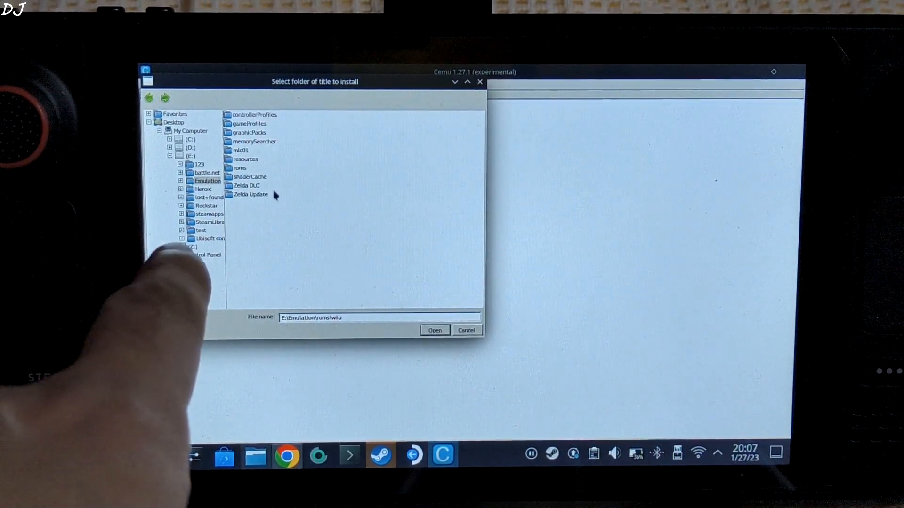
Choose the Zelda Update v208 data folder to install and confirm reinstalling the title.
double_click(250, 194)
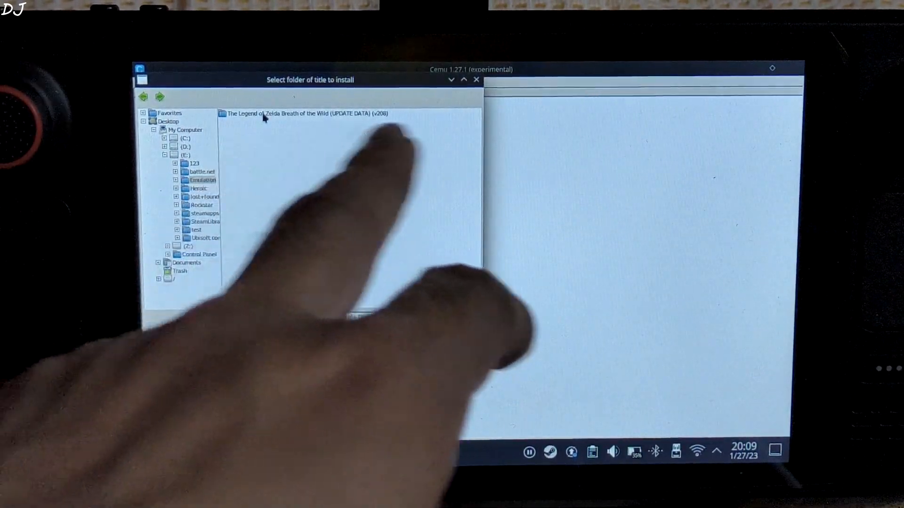
double_click(309, 113)
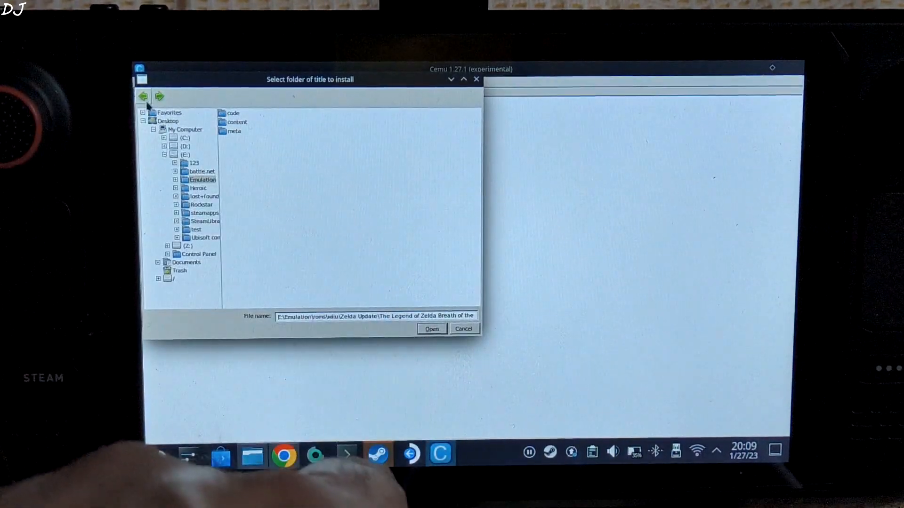
click(142, 96)
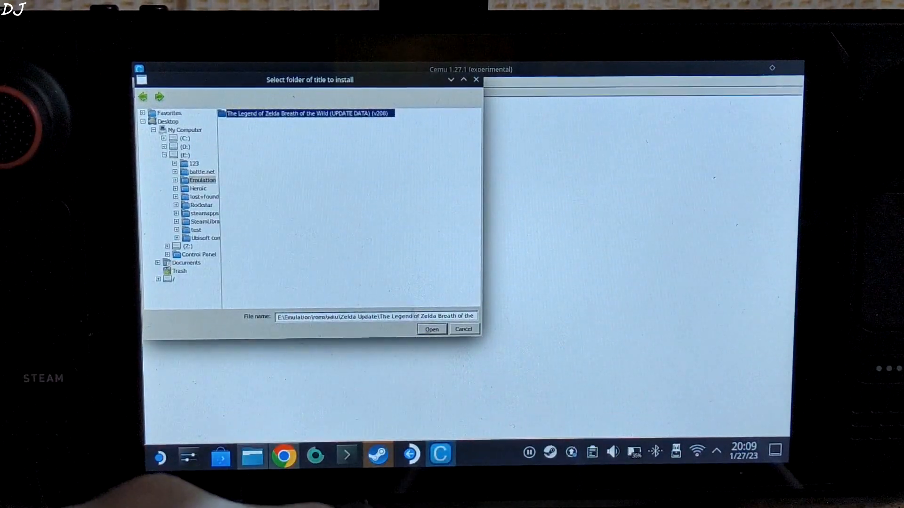
click(432, 329)
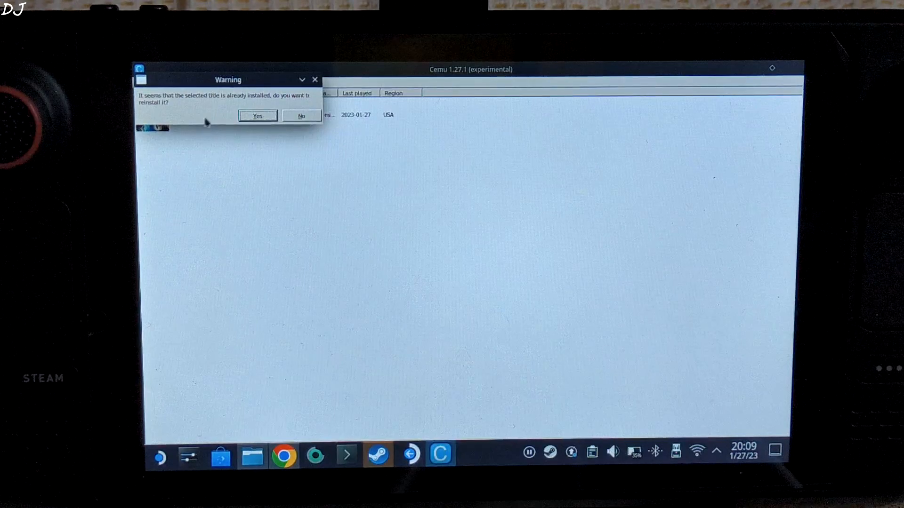
click(300, 116)
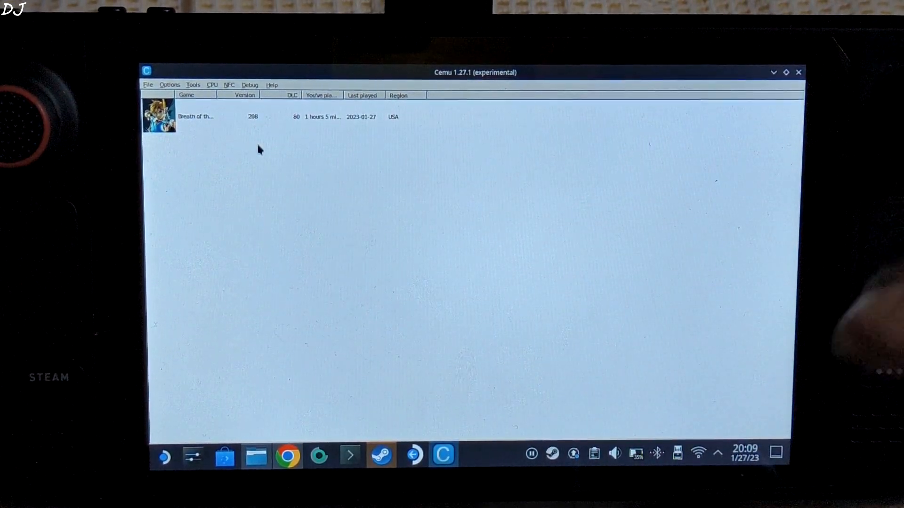
Start a title/update/DLC install and browse into the Zelda DLC folder.
click(147, 84)
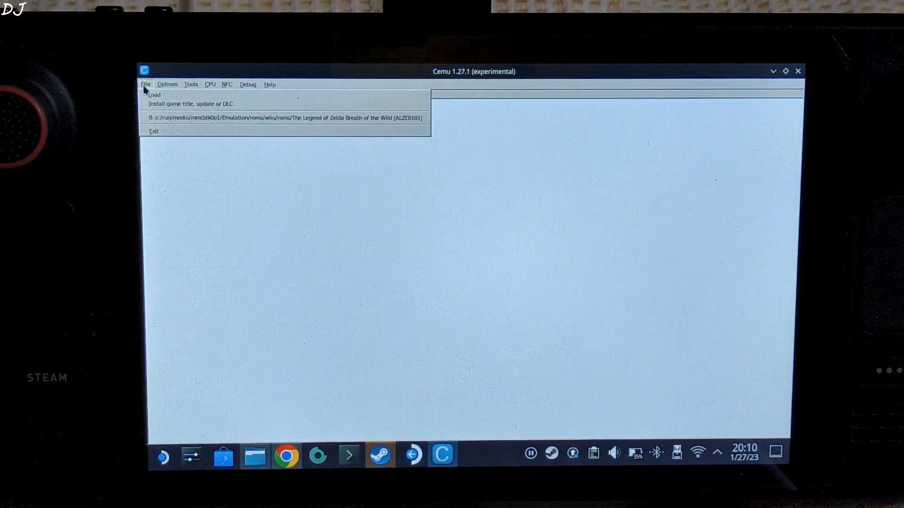
click(189, 104)
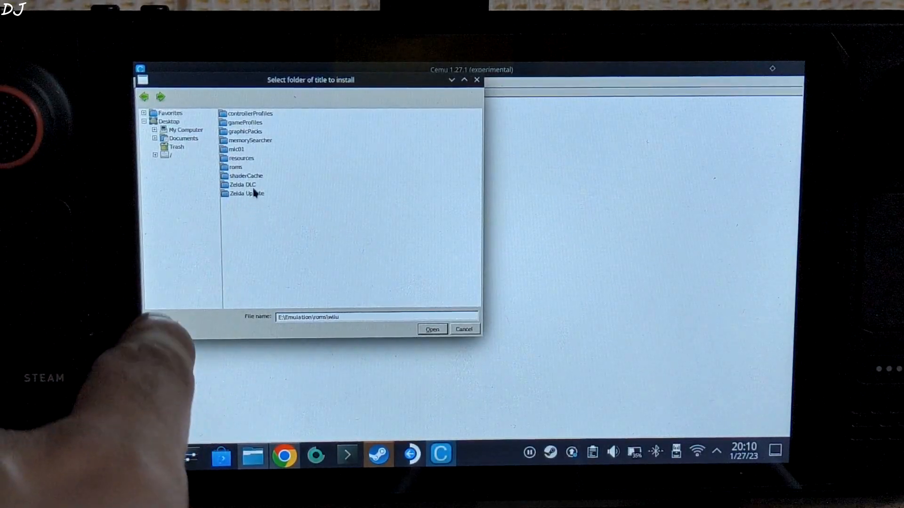
double_click(241, 185)
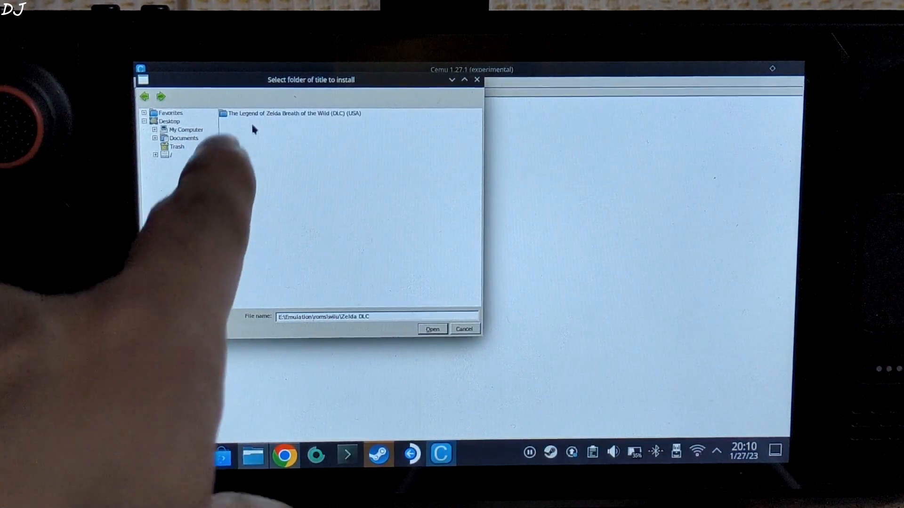
double_click(293, 113)
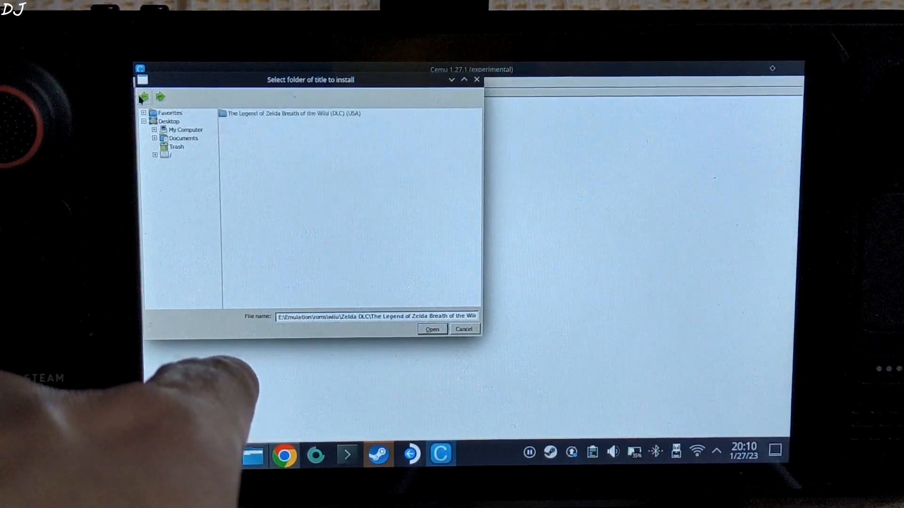
double_click(291, 113)
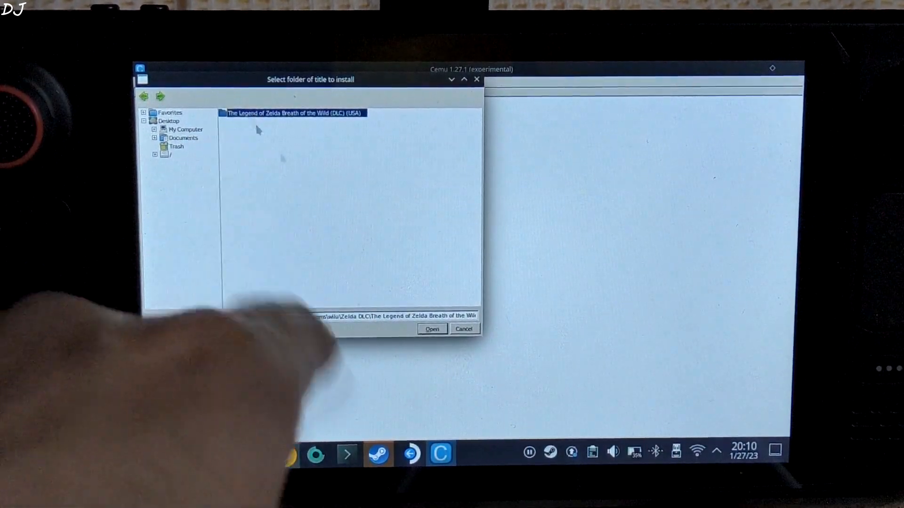
Choose the BotW (DLC) (USA) folder and confirm reinstalling the existing DLC.
click(432, 329)
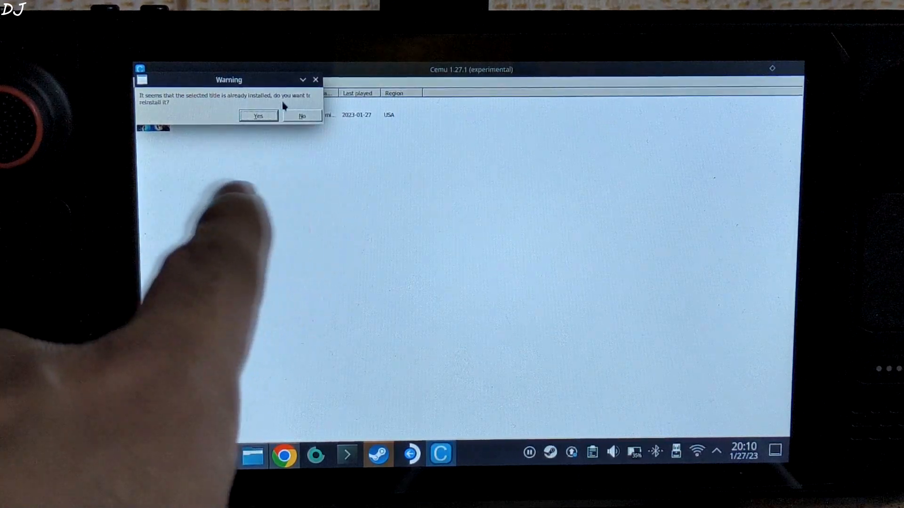
click(302, 116)
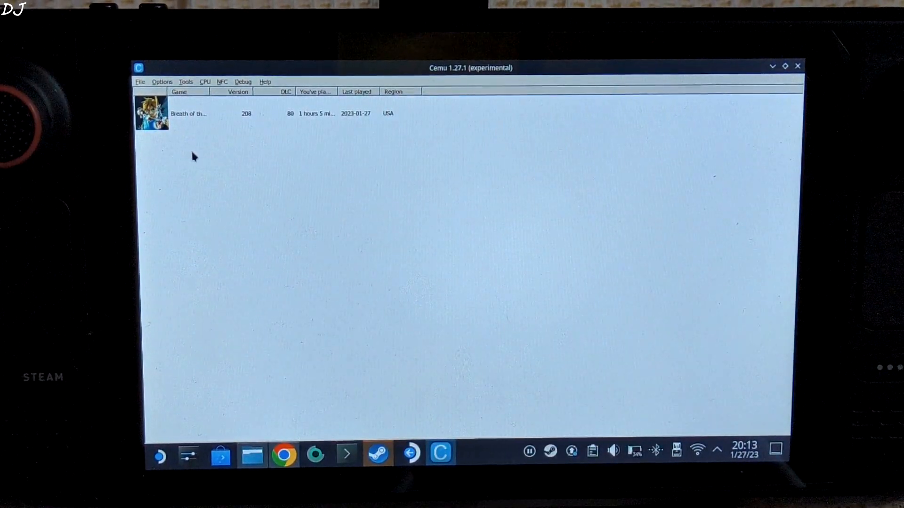
In General settings' Graphics section, keep Vulkan selected as the graphics API.
click(162, 81)
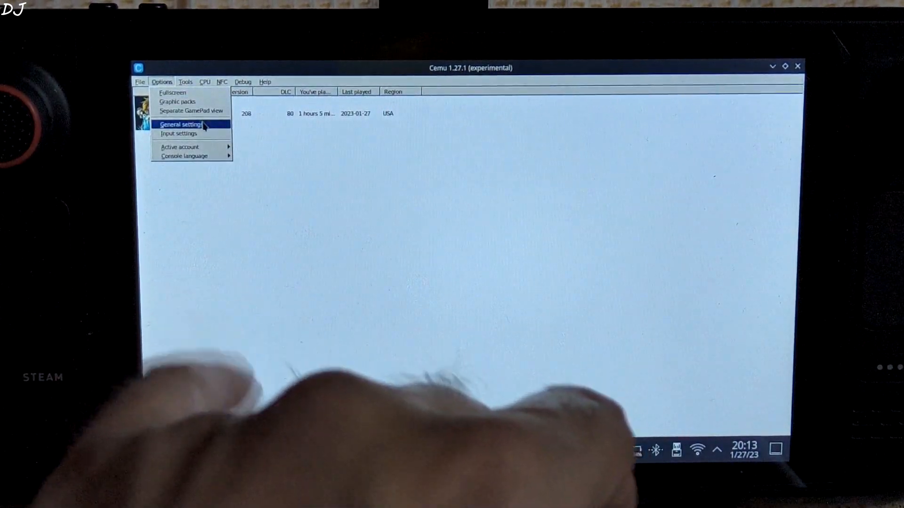
click(181, 124)
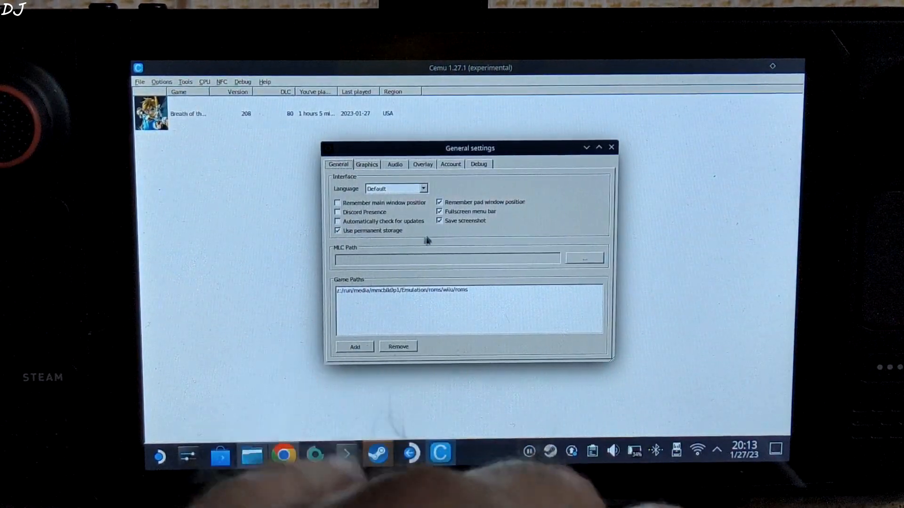
click(366, 164)
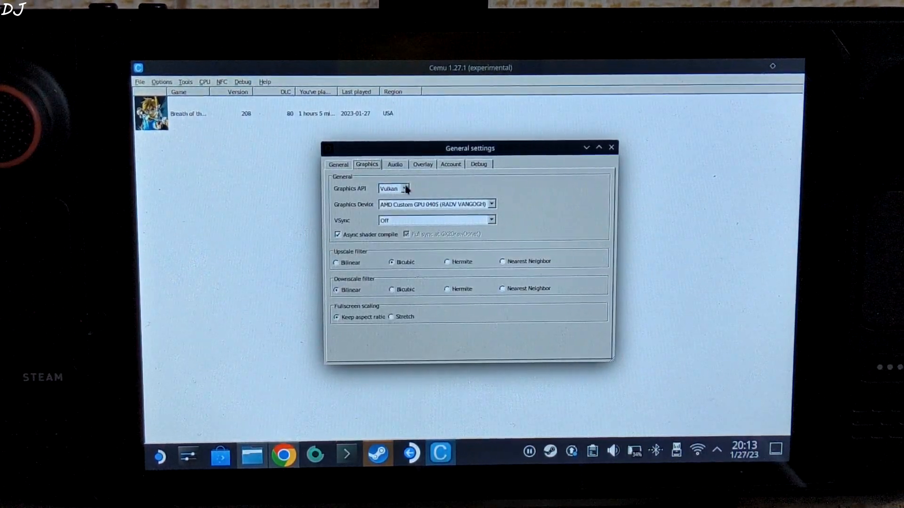
click(406, 189)
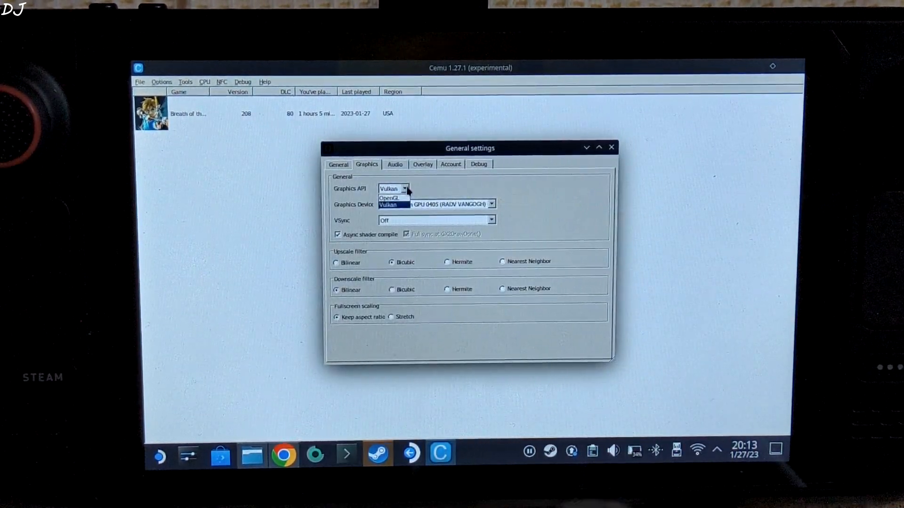
click(387, 205)
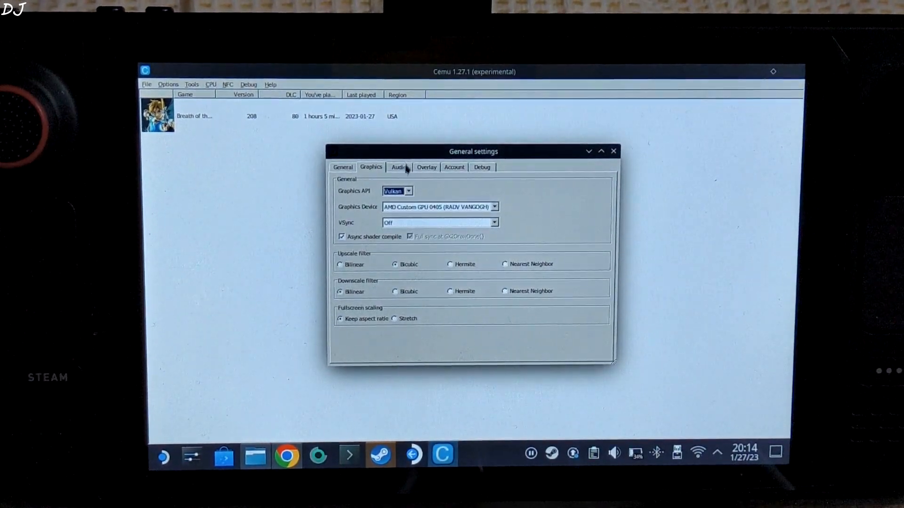
Review Audio, then set the Overlay notifications position to Top right.
click(399, 166)
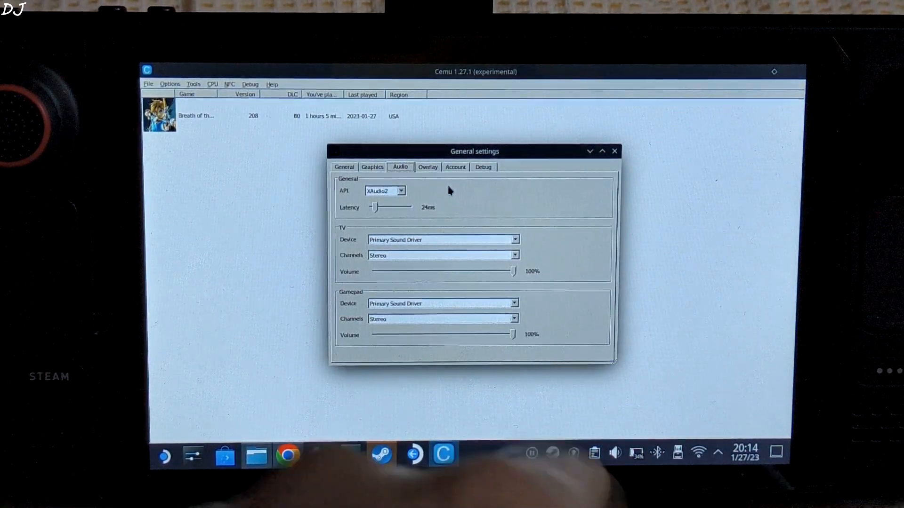
click(427, 167)
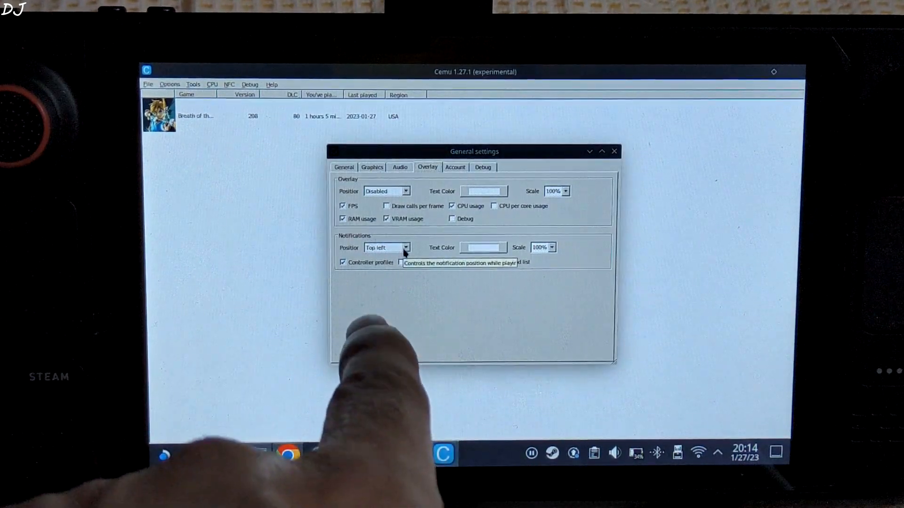
click(404, 248)
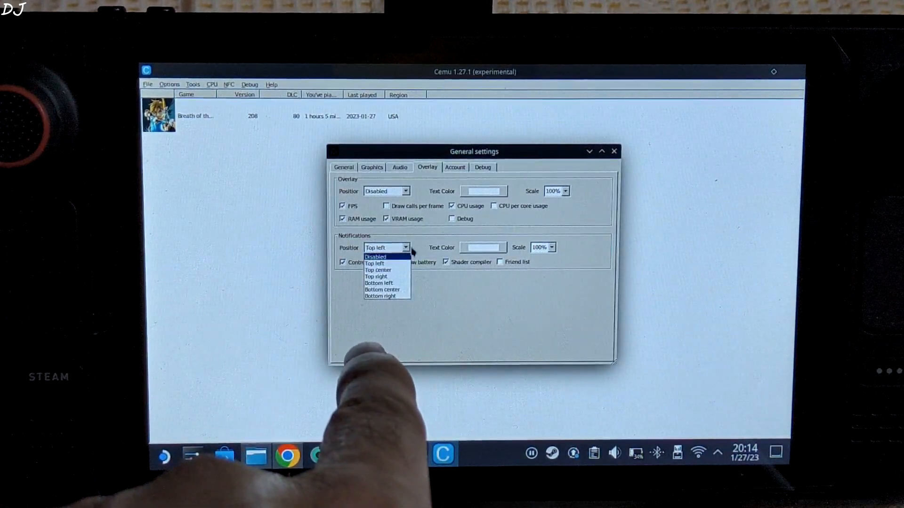
click(375, 275)
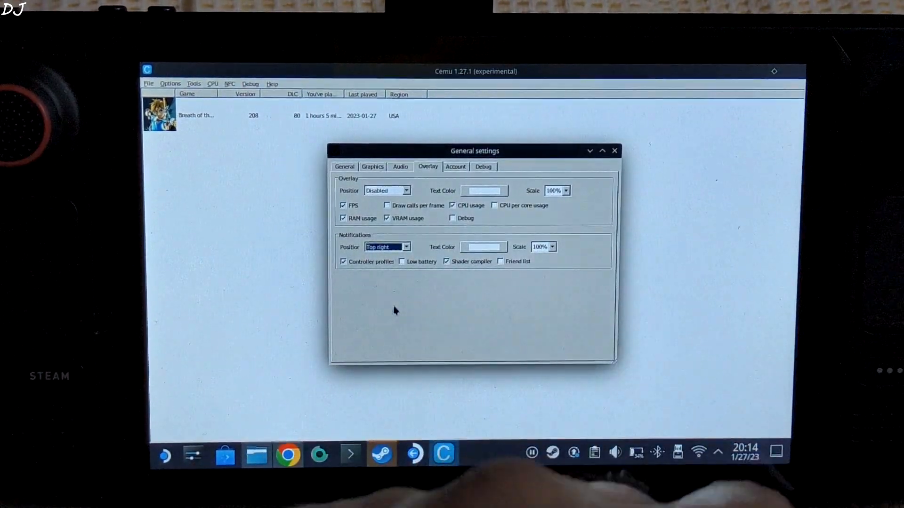
Look over the Account and Debug settings pages.
click(454, 167)
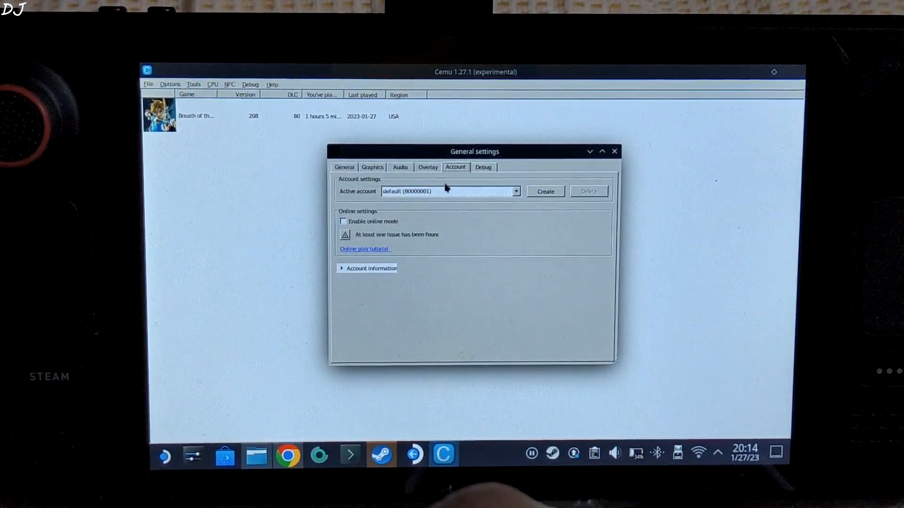
click(483, 168)
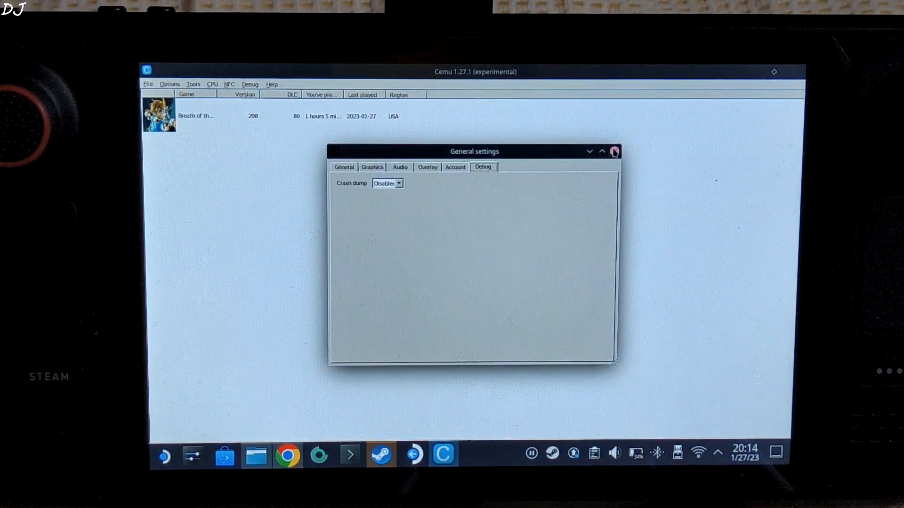
Close General settings and bring up the Graphic packs window.
click(169, 83)
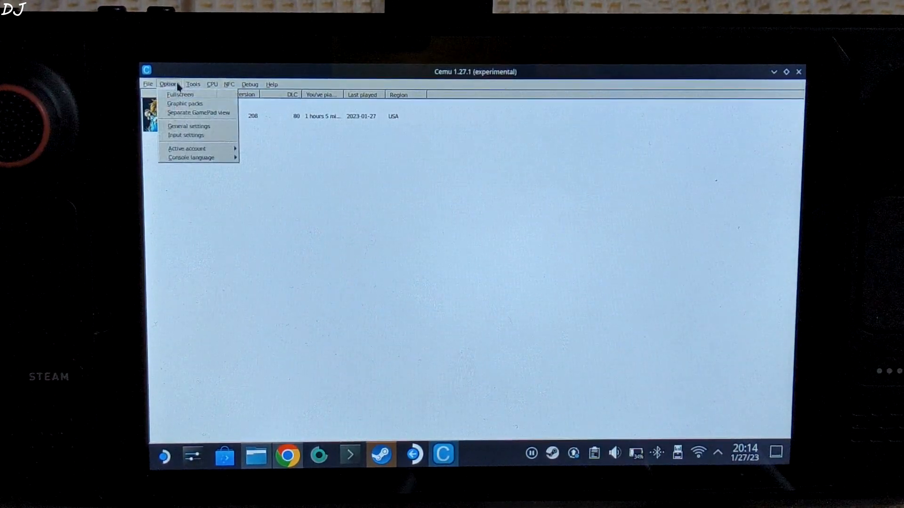
mouse_move(185, 103)
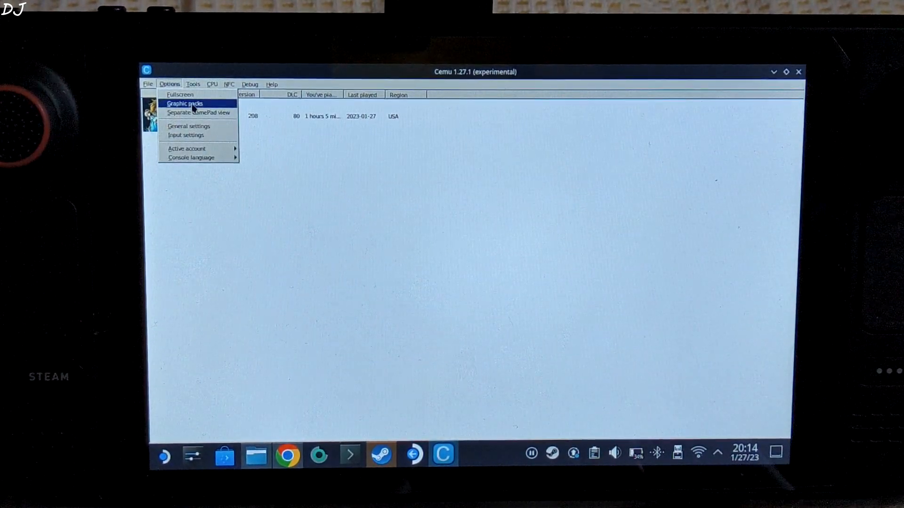
click(185, 104)
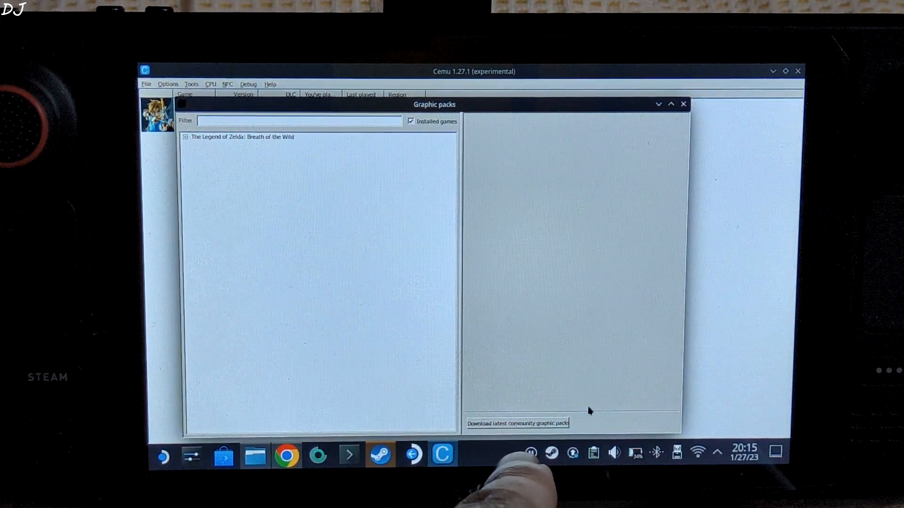
Download the latest community graphic packs, finding no updates available.
click(517, 423)
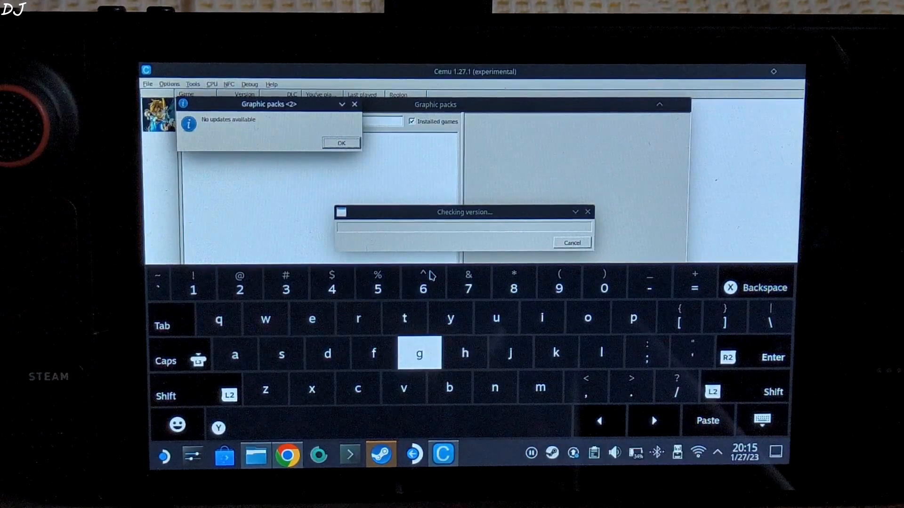
click(761, 421)
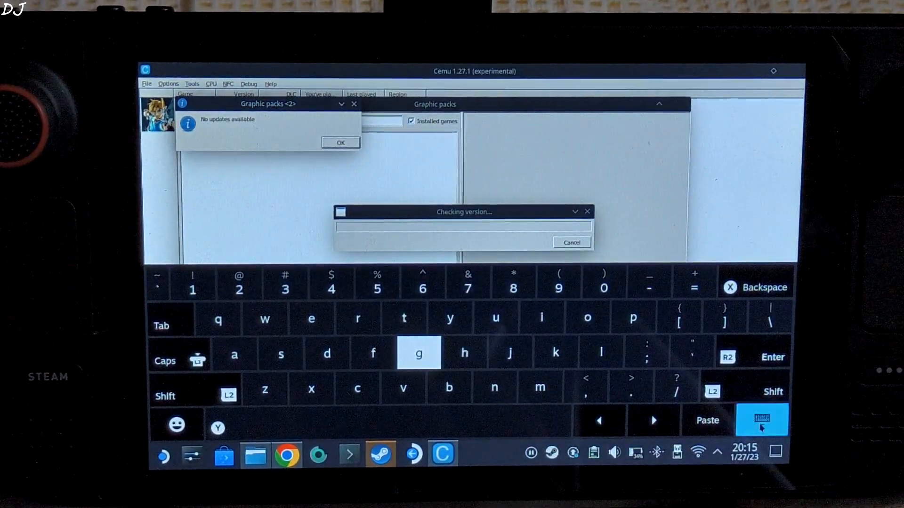
click(761, 420)
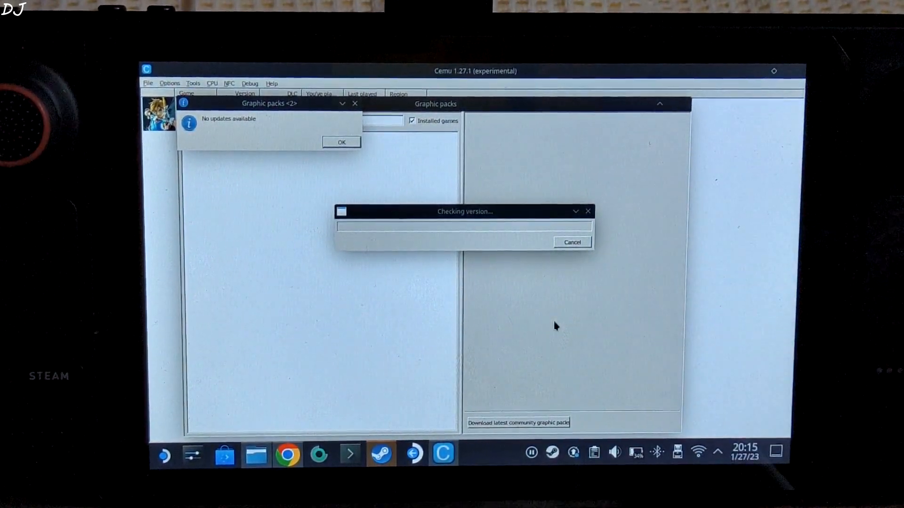
click(341, 142)
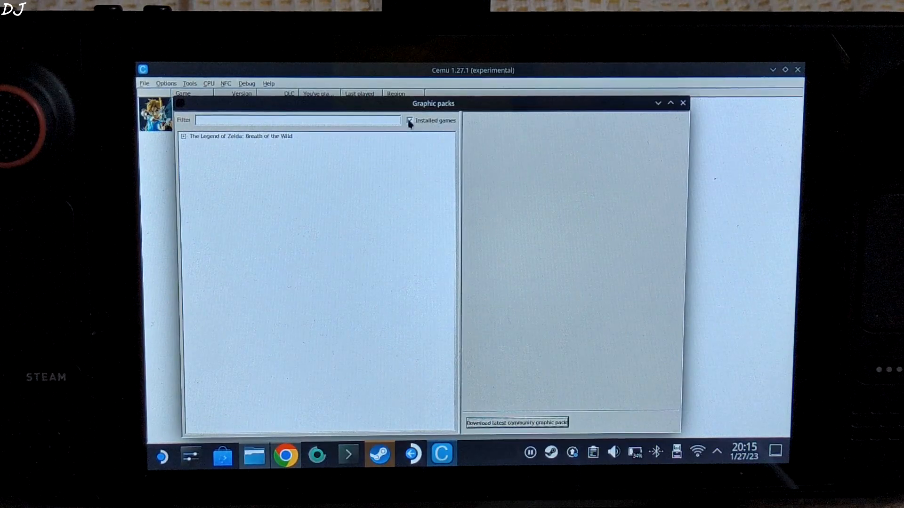
Filter the list to installed games, leaving only Breath of the Wild.
click(411, 120)
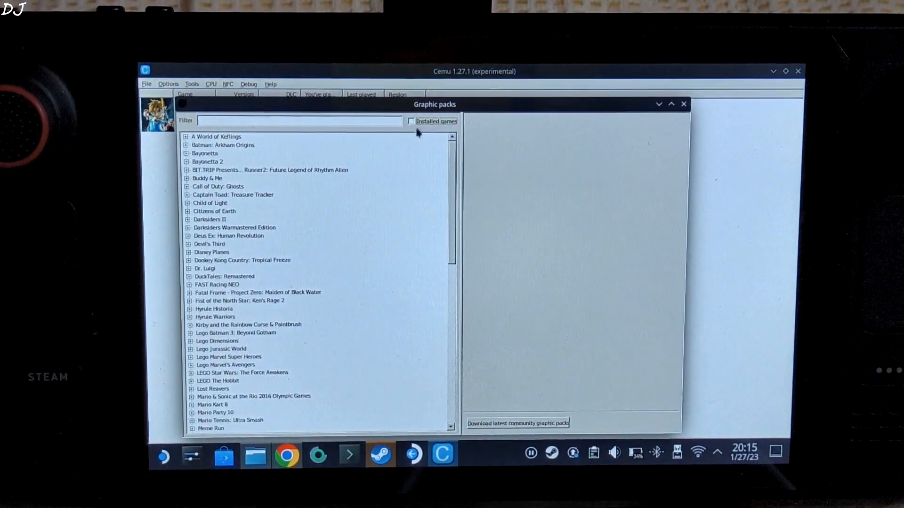
click(411, 122)
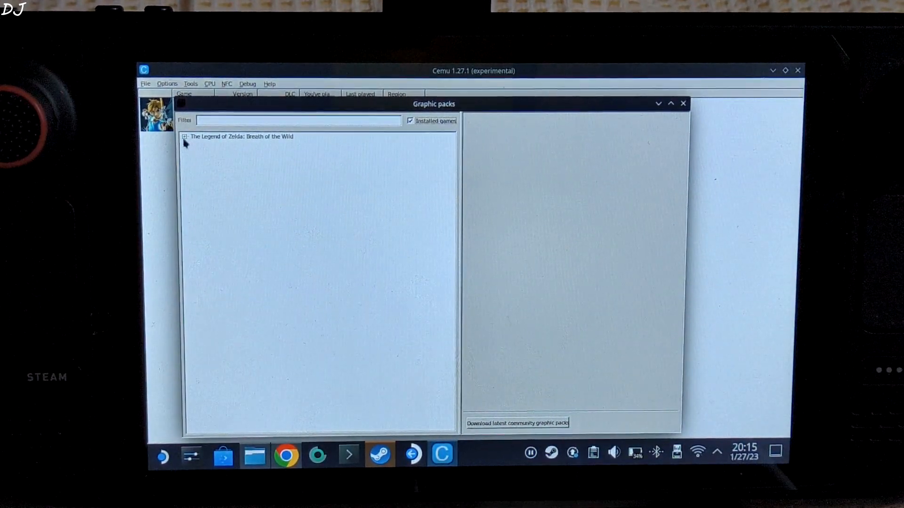
Expand Breath of the Wild and its Mods group to show the FPS++ pack settings.
click(183, 137)
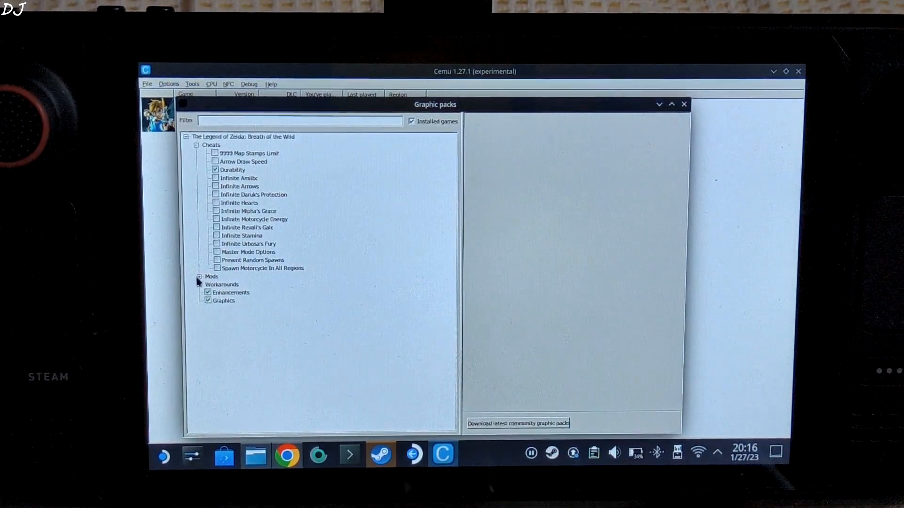
click(200, 276)
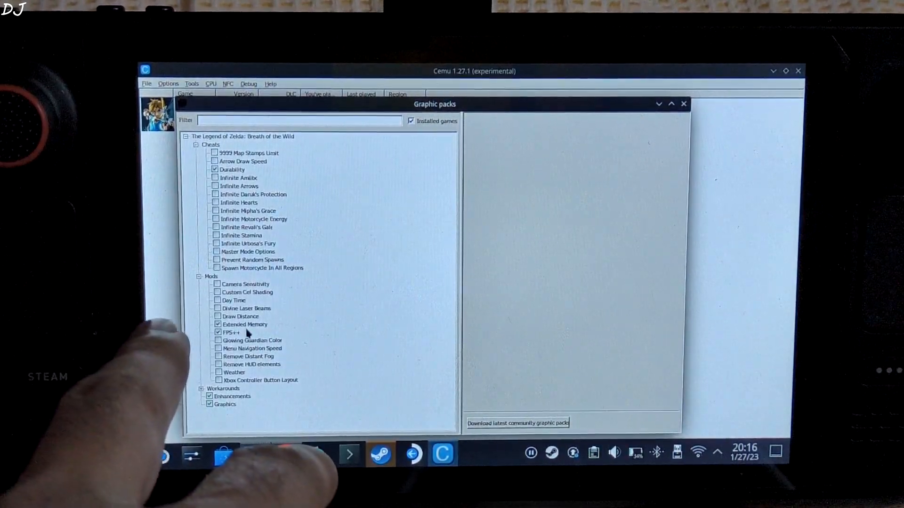
click(243, 324)
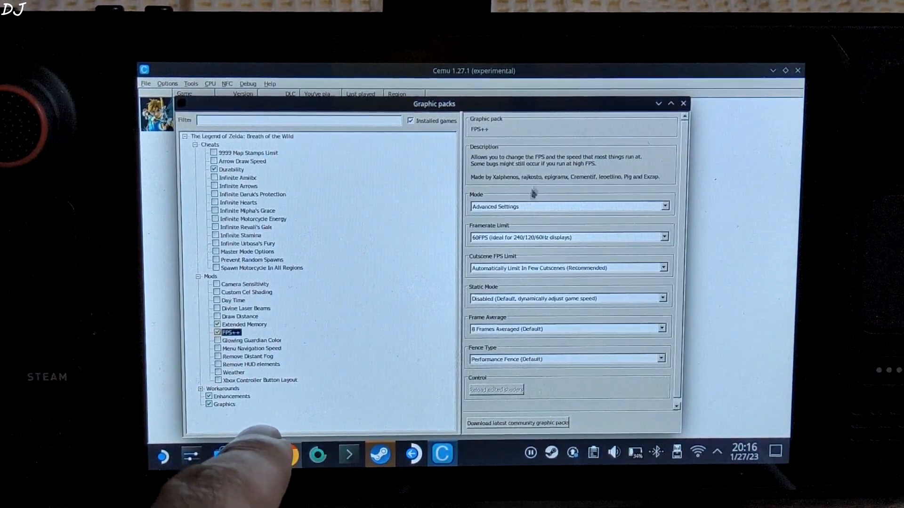
Keep FPS++ in Advanced Settings mode with a 60FPS framerate limit.
click(570, 206)
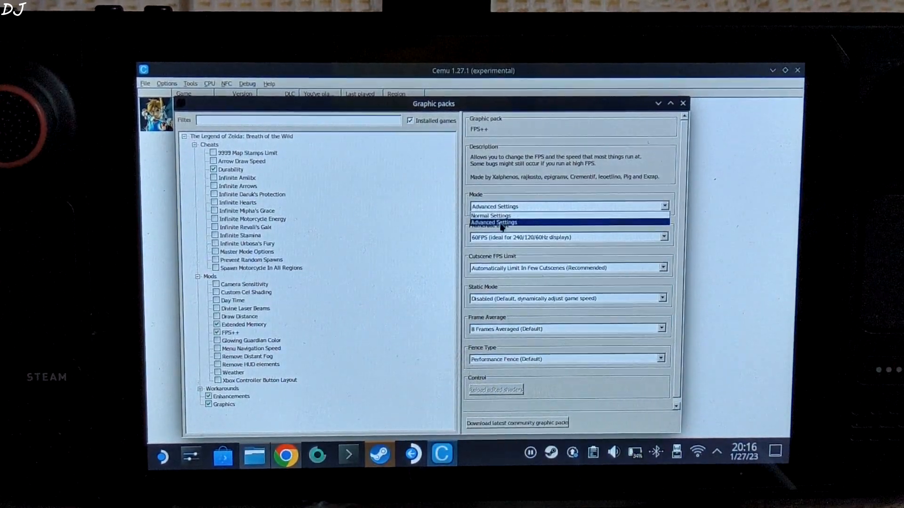
click(493, 222)
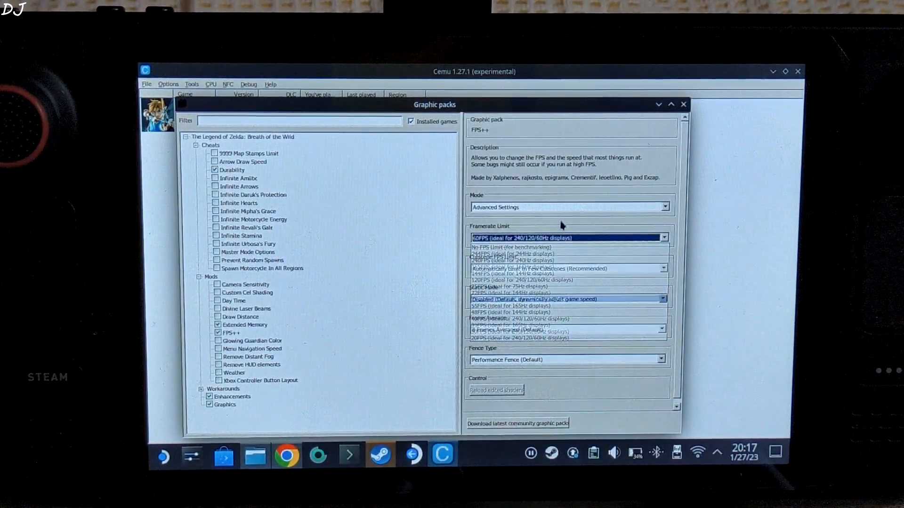
click(519, 237)
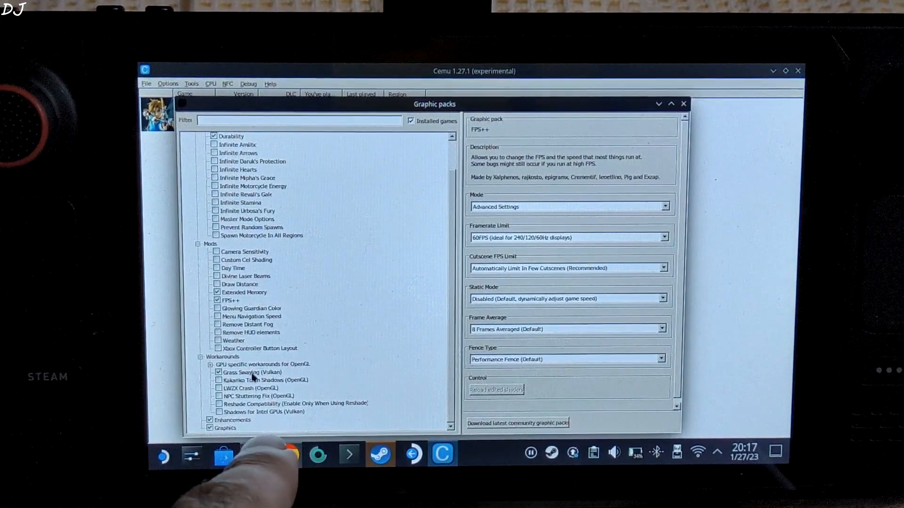
Show the Enhancements pack settings: Serfrost clarity preset, depth of field, ultra anisotropic filtering.
click(254, 373)
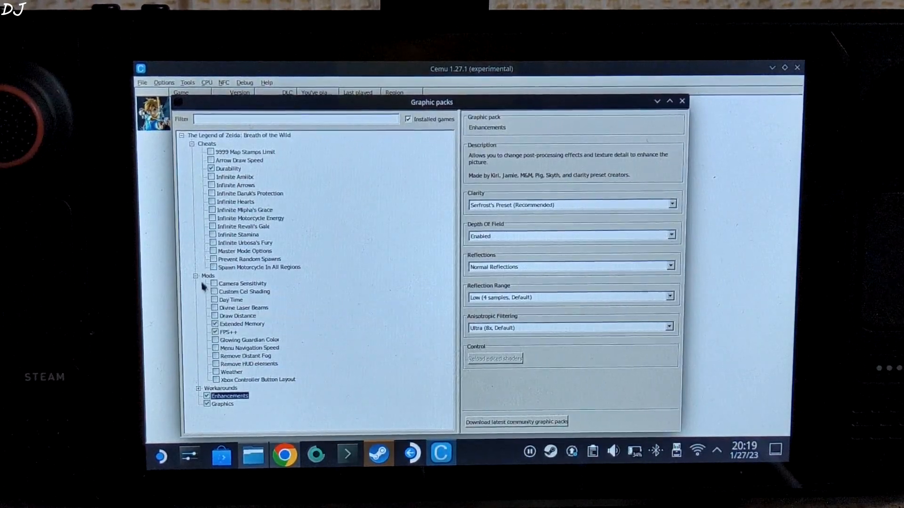
Collapse the Mods and Cheats groups in Breath of the Wild's pack tree.
click(199, 275)
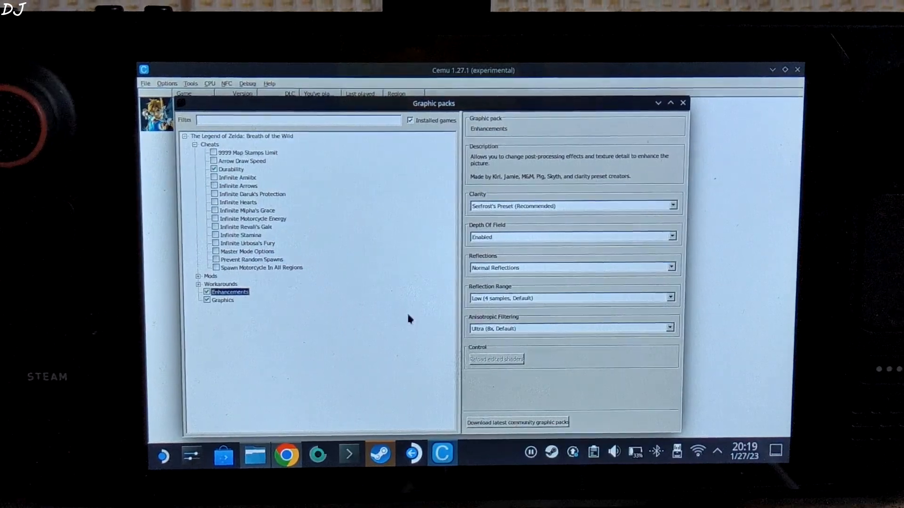
click(194, 144)
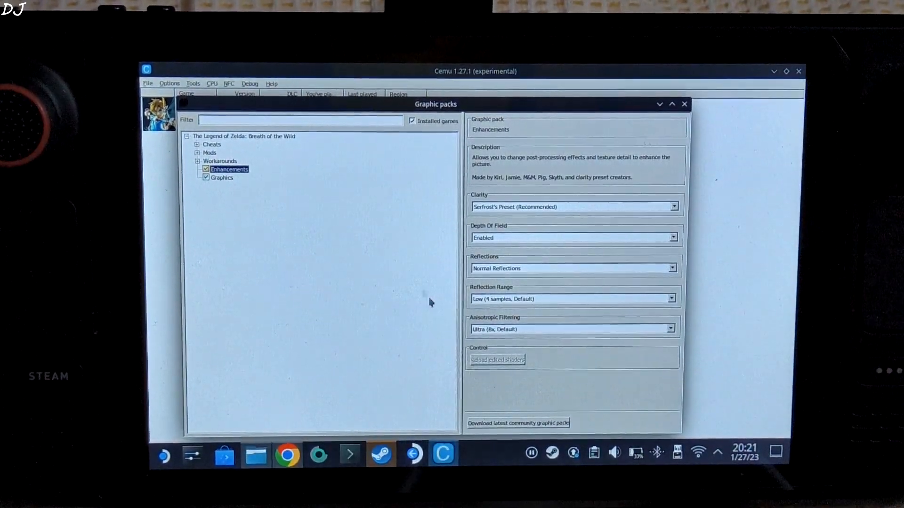
Show the Graphics pack settings and keep the 16:9 (Default) aspect ratio at 1280x720.
click(220, 178)
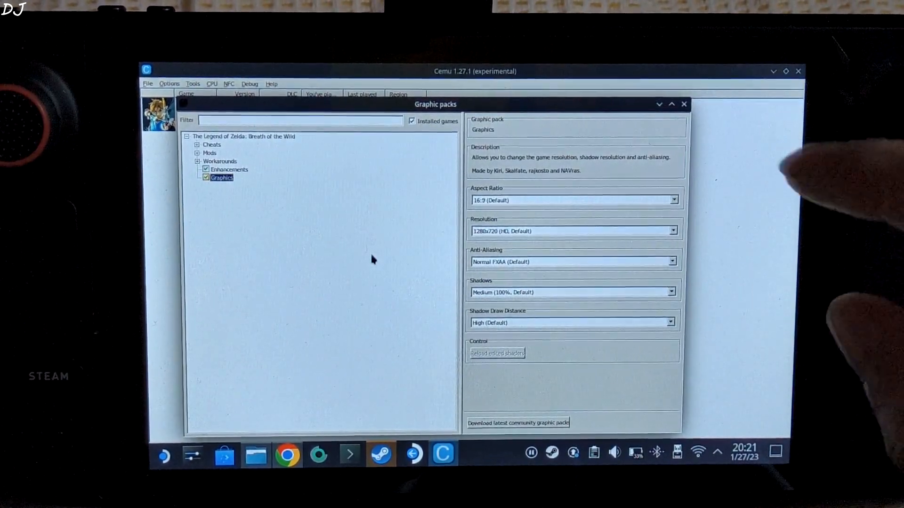
click(672, 200)
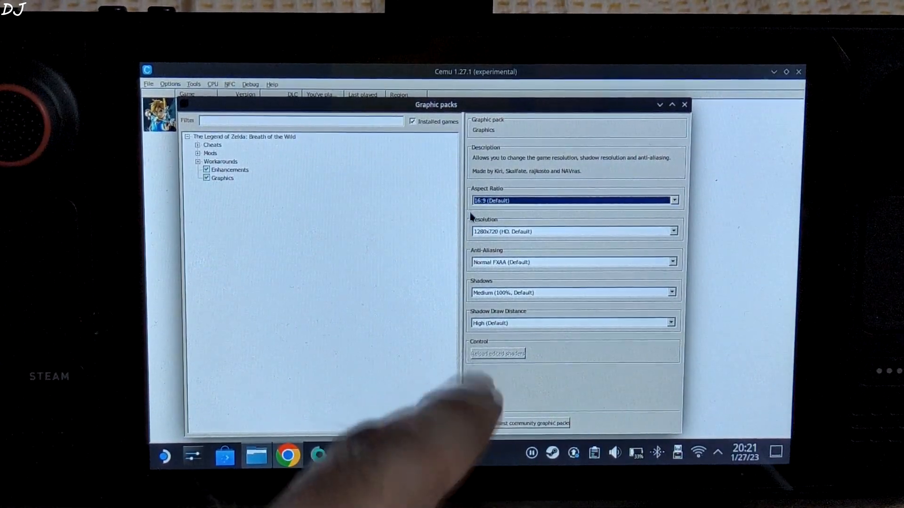
click(671, 231)
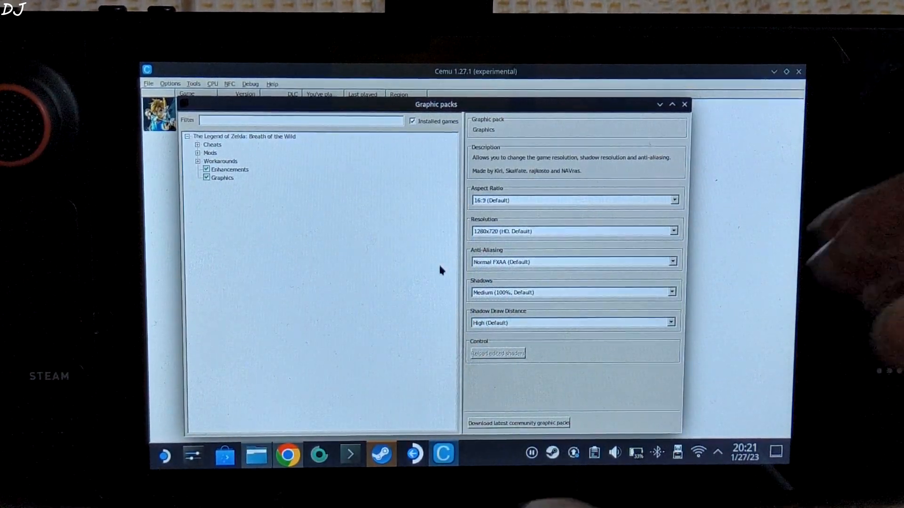
mouse_move(461, 277)
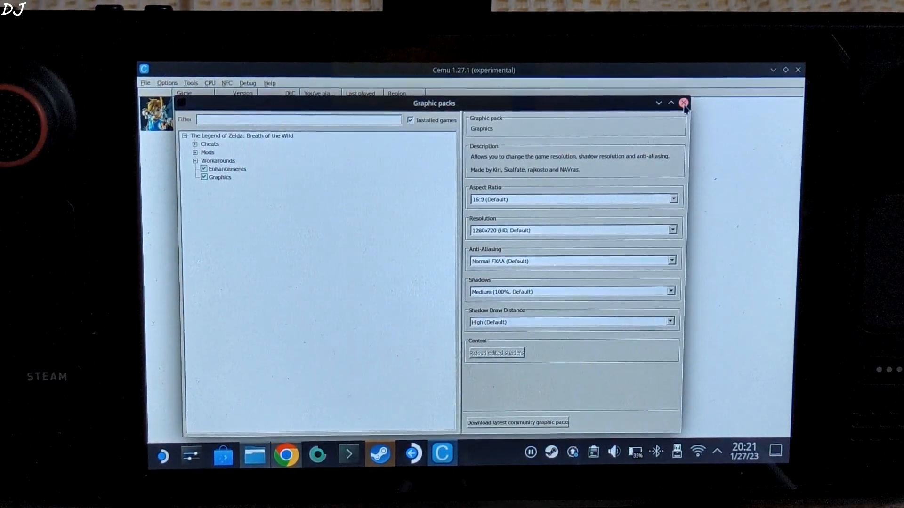
Close Graphic packs and open Breath of the Wild's game profile editor.
click(684, 102)
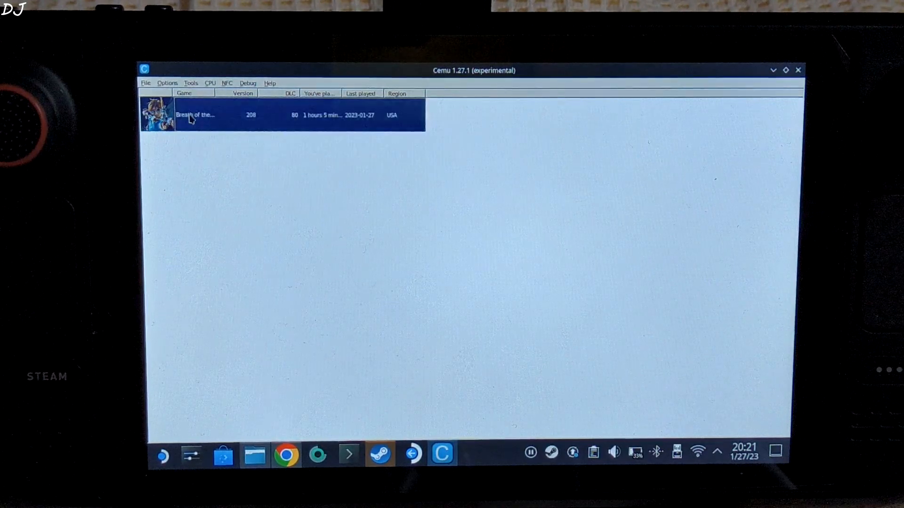
right_click(196, 115)
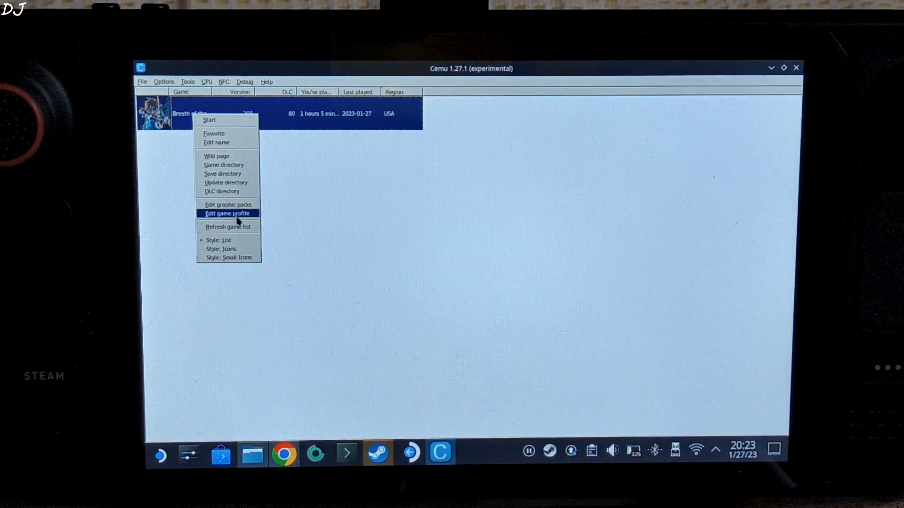
click(227, 213)
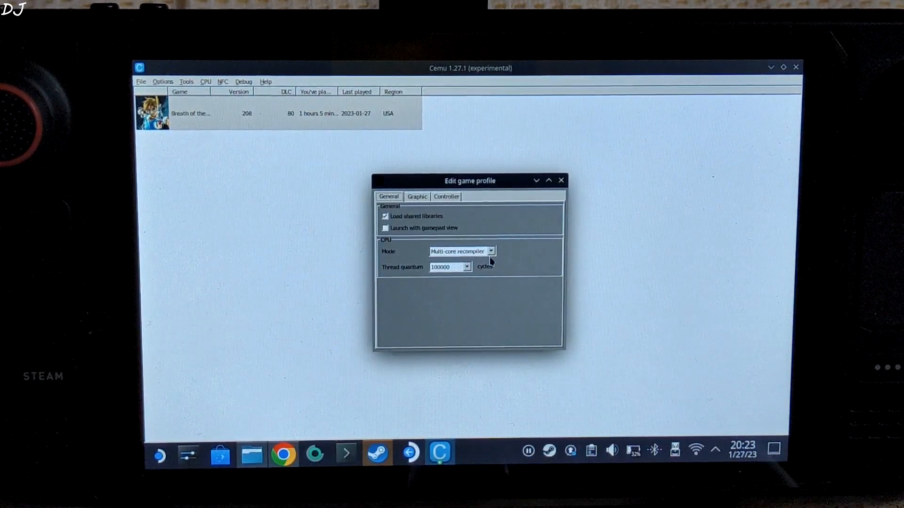
mouse_move(461, 280)
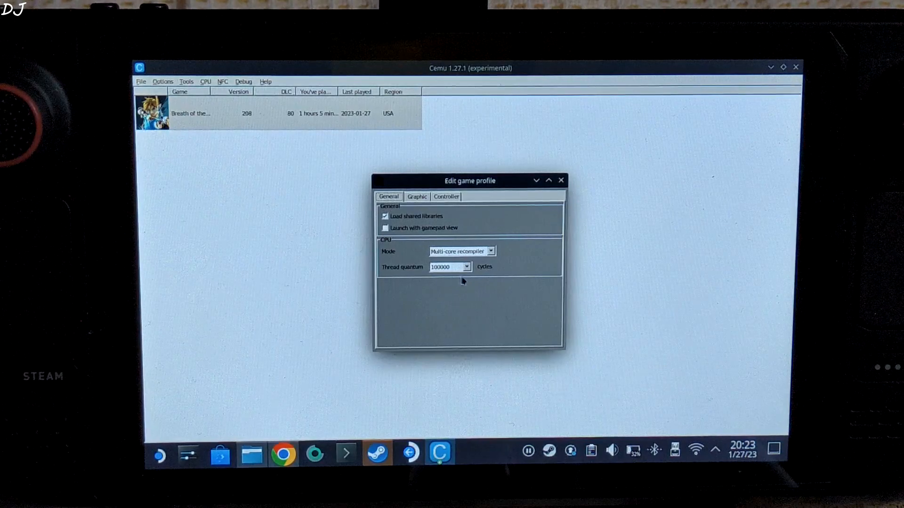
Check the profile's graphics settings showing Vulkan as the API.
click(416, 196)
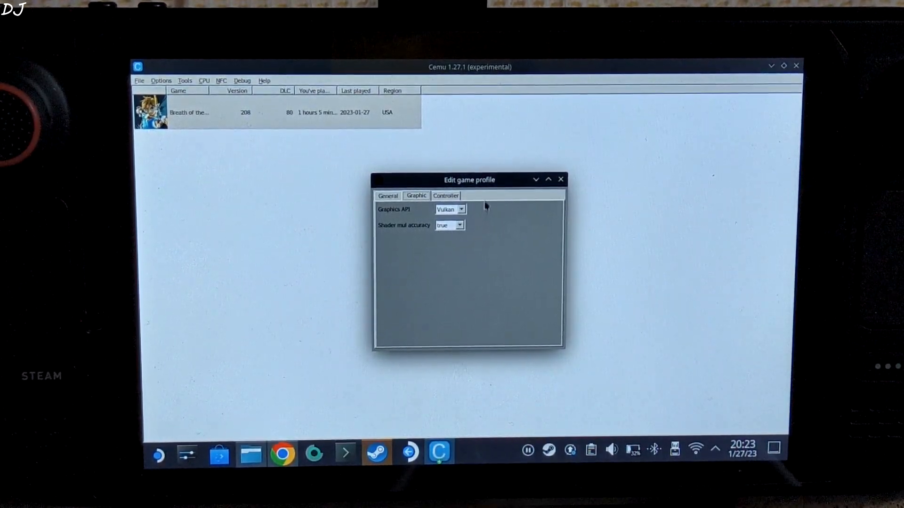
click(559, 179)
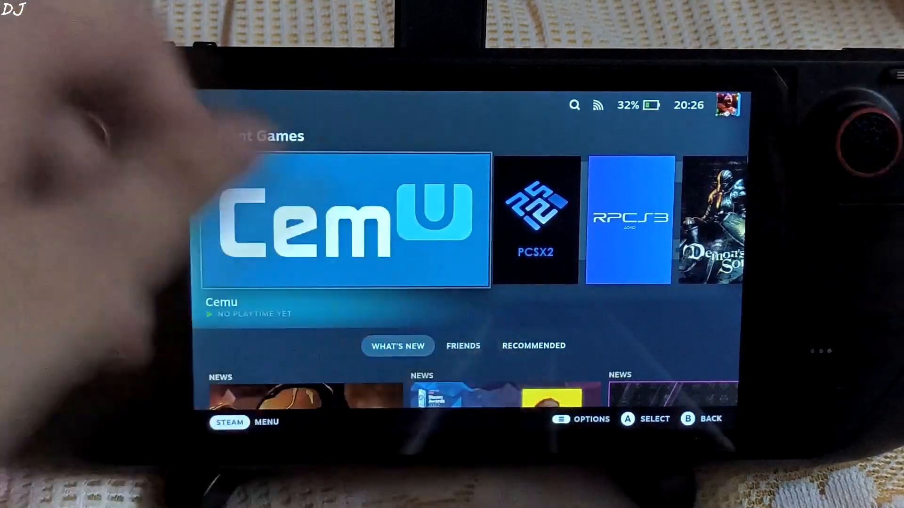
Launch Cemu from the Recent Games row on the Gaming Mode home screen.
click(345, 225)
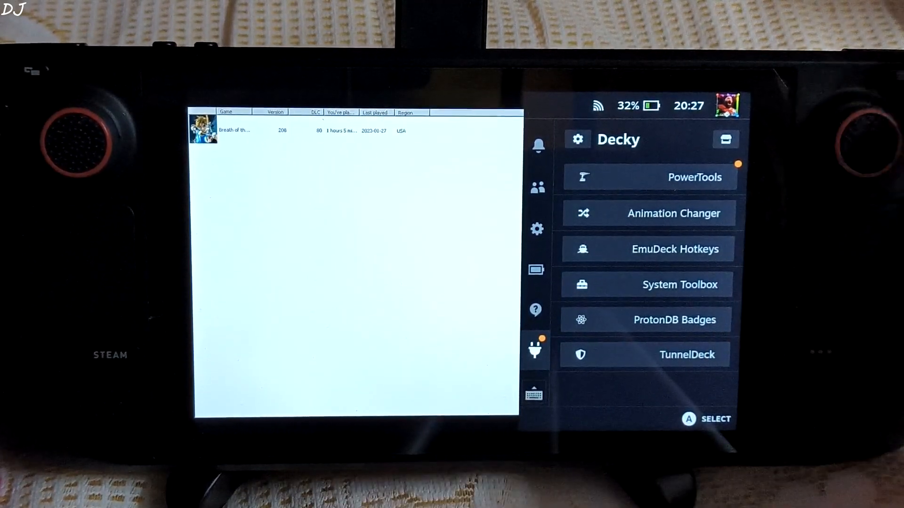
Open System Toolbox from the Decky plugins tab, showing the performance overlay.
click(679, 285)
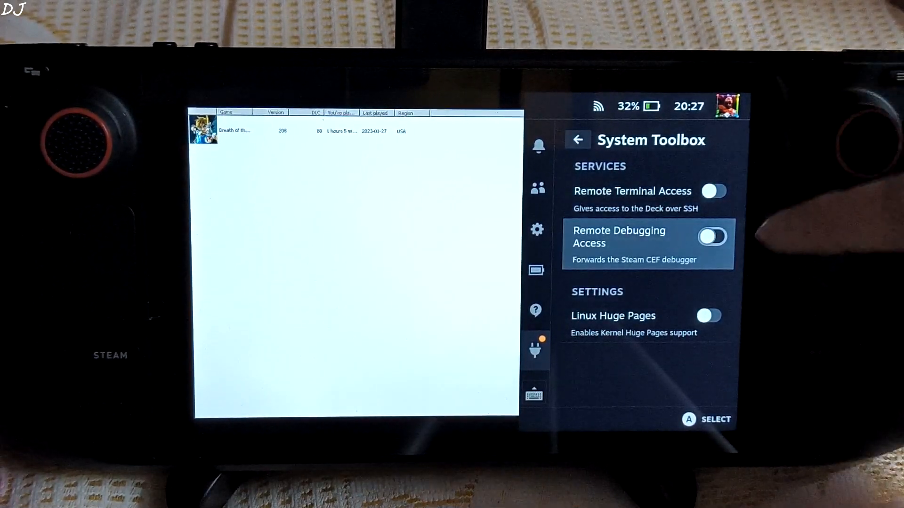
click(713, 236)
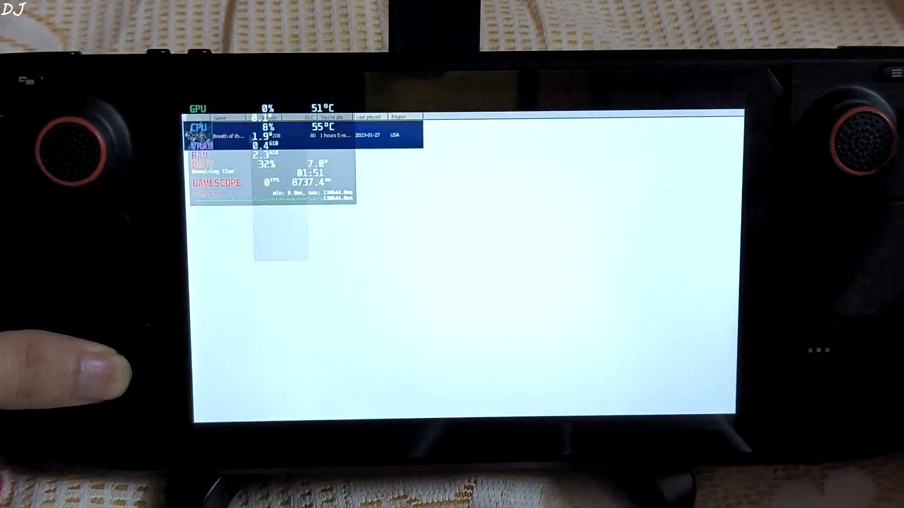
Open the context menu for the Breath of the Wild entry in Cemu's game list.
right_click(231, 136)
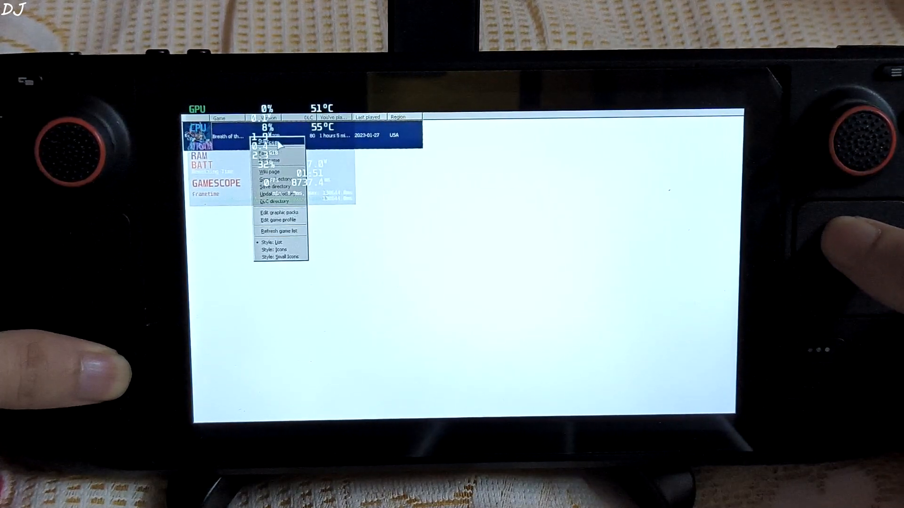